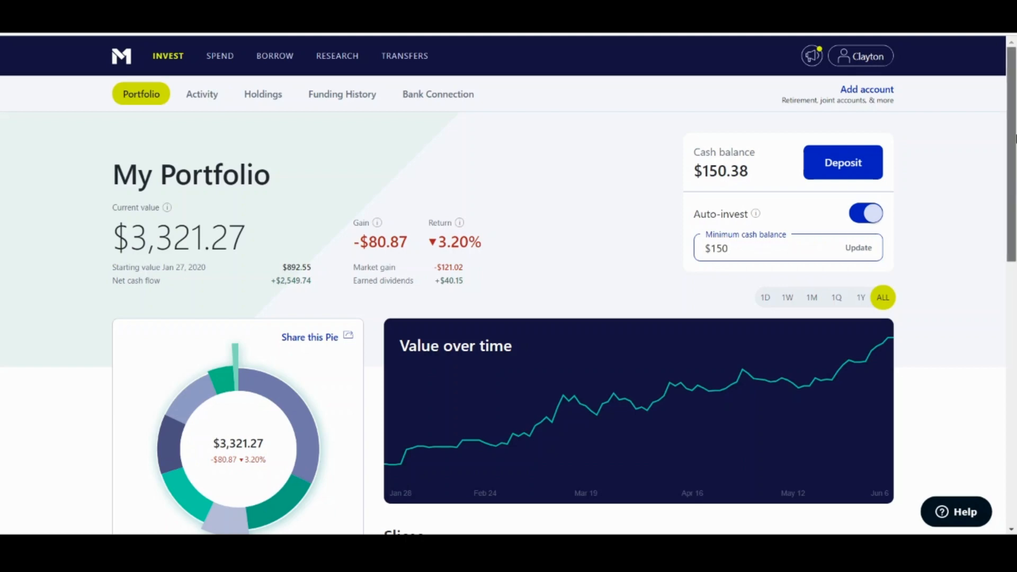
- Open the My Pies research list and start building a new pie
{"action": "scroll", "scroll_direction": "down", "scroll_amount": 3}
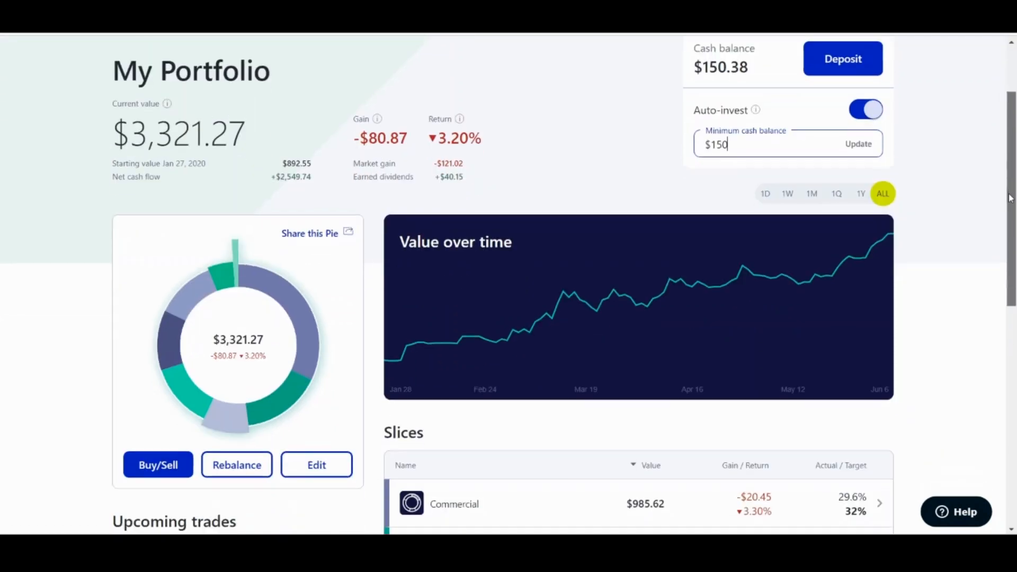
{"action": "scroll", "scroll_direction": "down", "scroll_amount": 3}
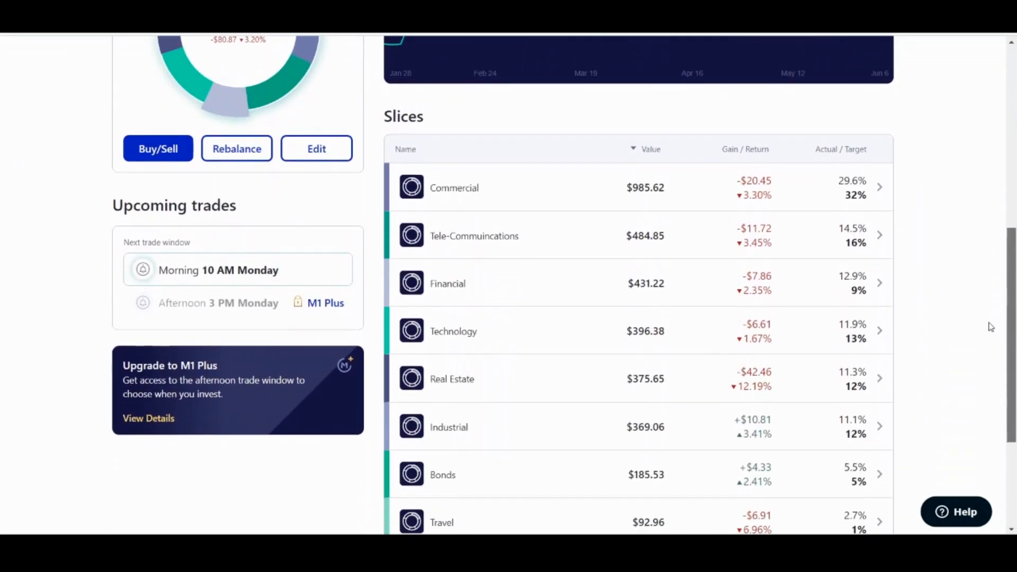
{"action": "scroll", "scroll_direction": "down", "scroll_amount": 3}
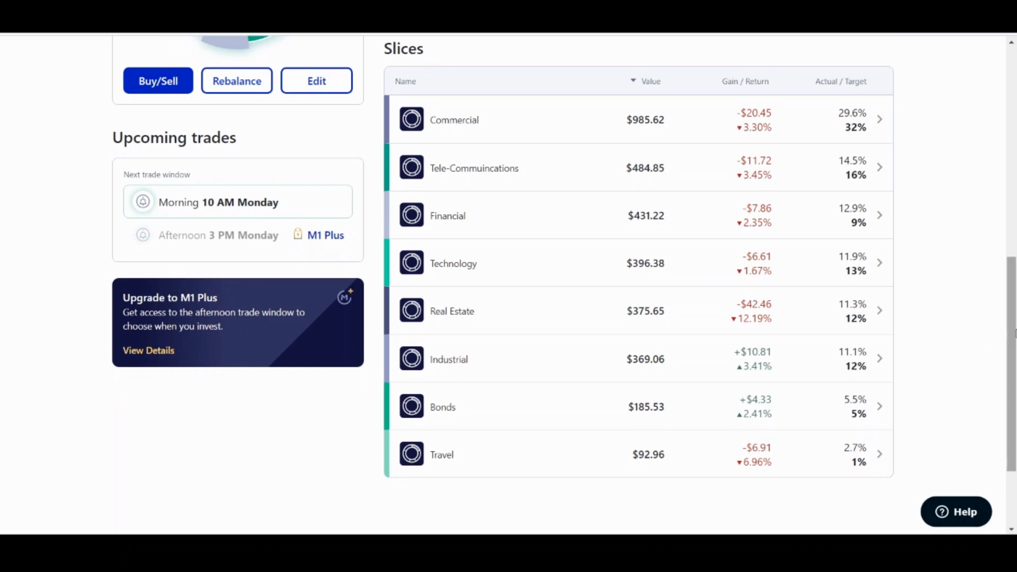
{"action": "scroll", "scroll_direction": "up", "scroll_amount": 3}
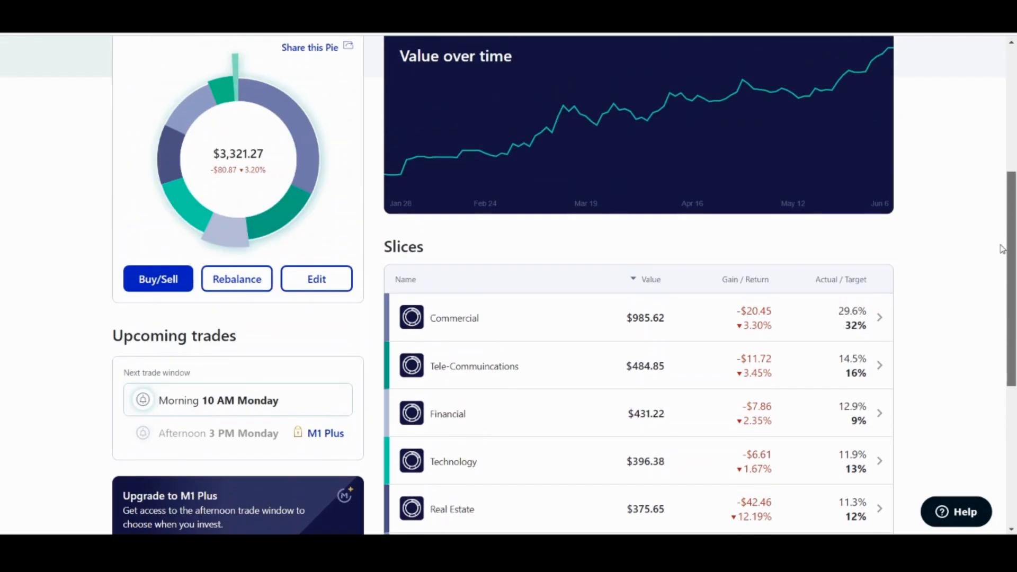
{"action": "scroll", "scroll_direction": "up", "scroll_amount": 3}
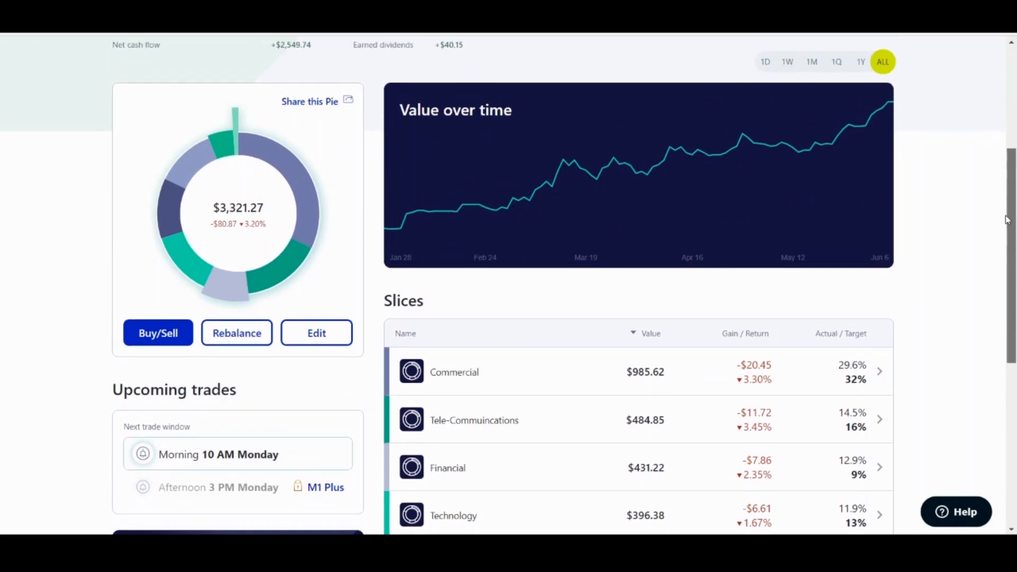
{"action": "scroll", "scroll_direction": "up", "scroll_amount": 3}
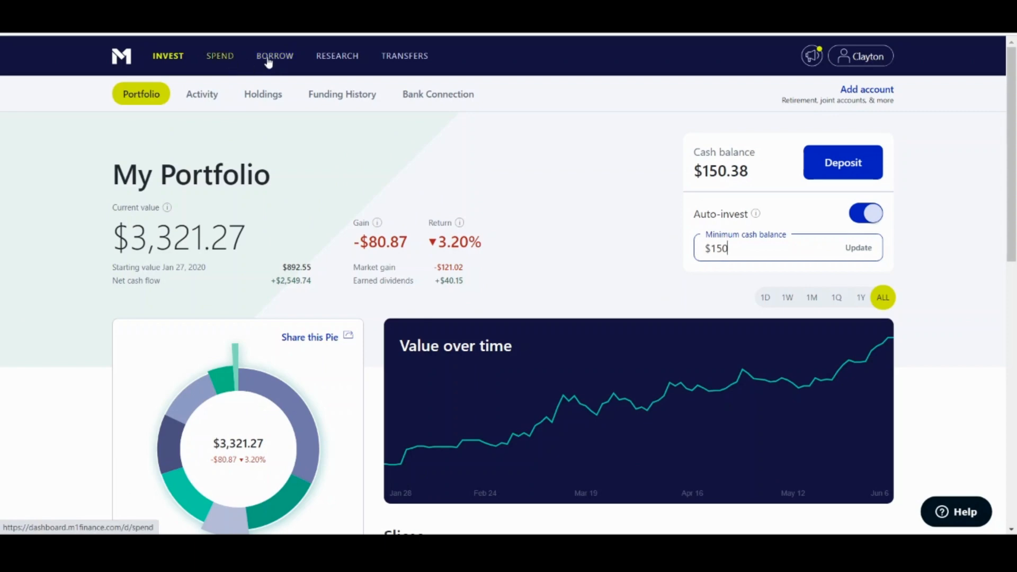
{"action": "mouse_move", "coordinate": [337, 55]}
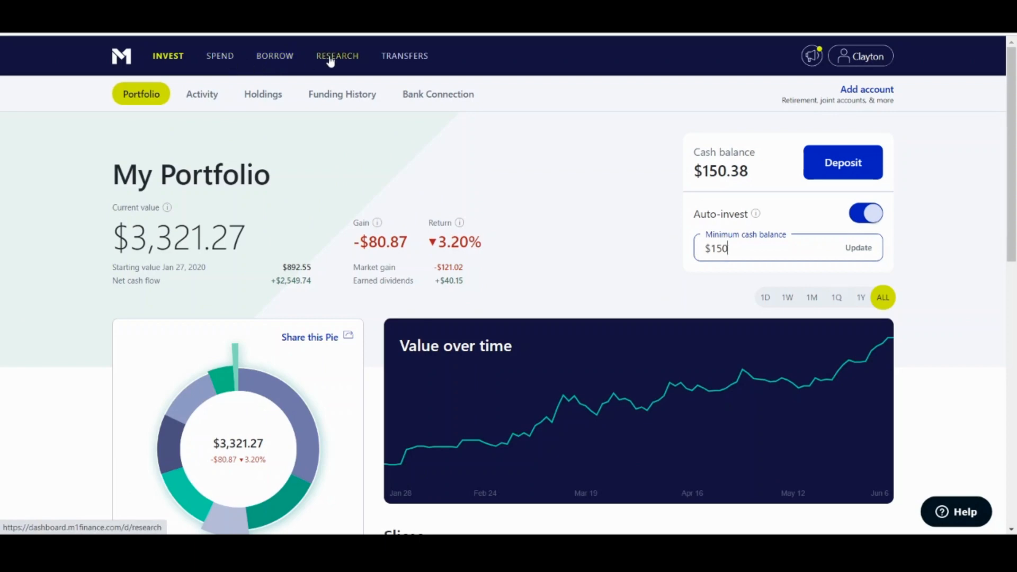
{"action": "left_click", "coordinate": [337, 56]}
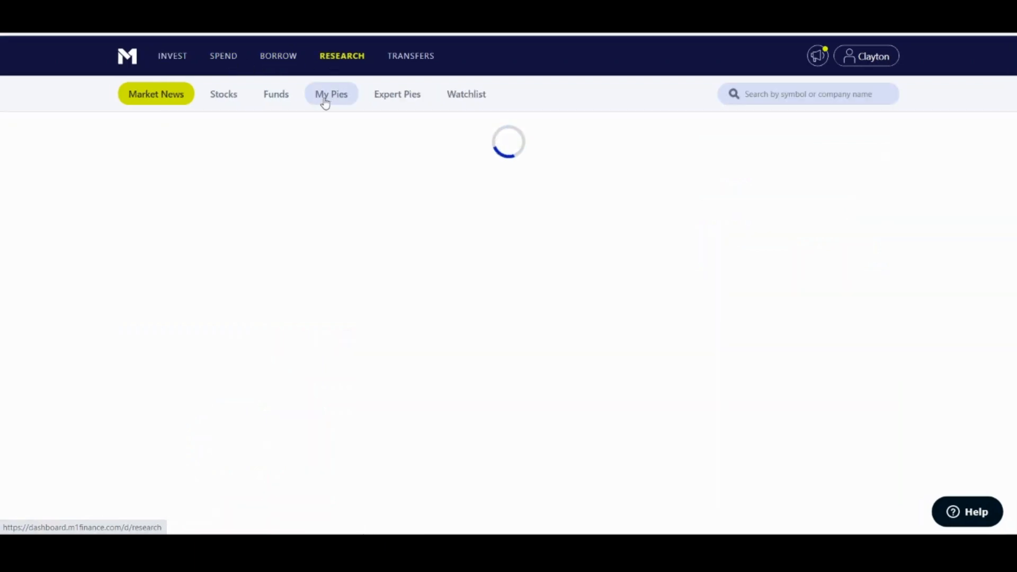
{"action": "left_click", "coordinate": [332, 94]}
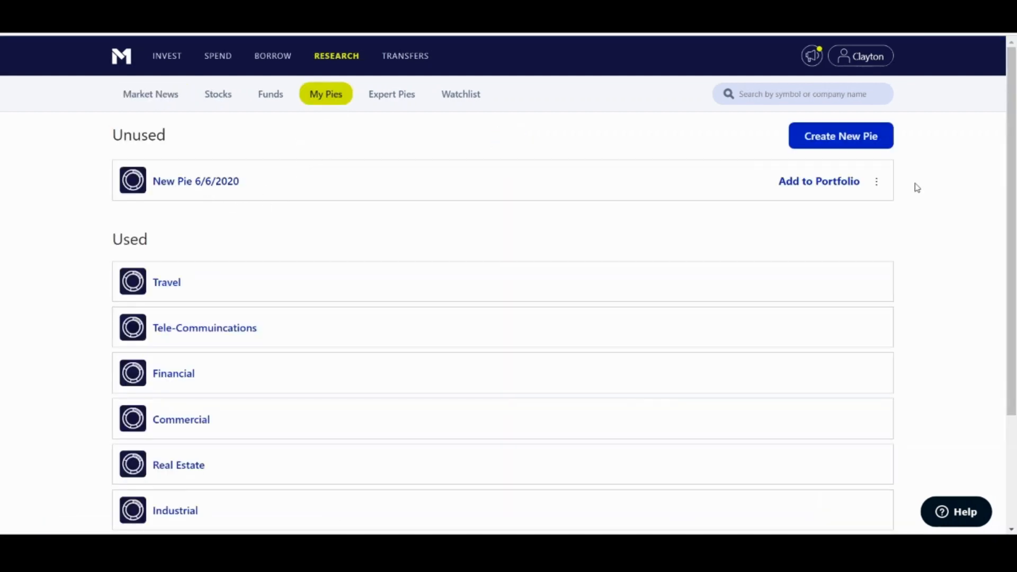
{"action": "mouse_move", "coordinate": [840, 136]}
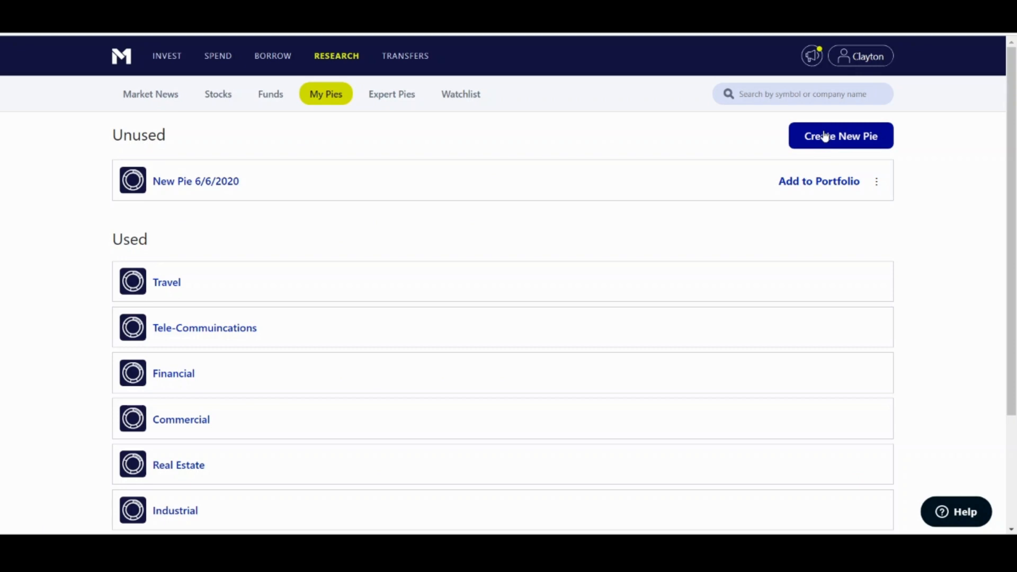
{"action": "left_click", "coordinate": [217, 94]}
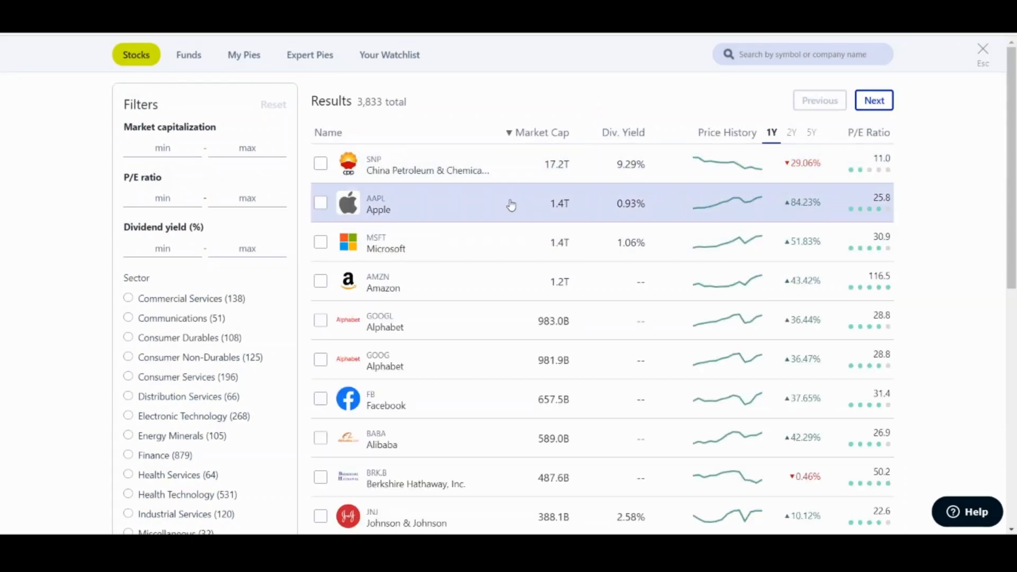
{"action": "mouse_move", "coordinate": [498, 216]}
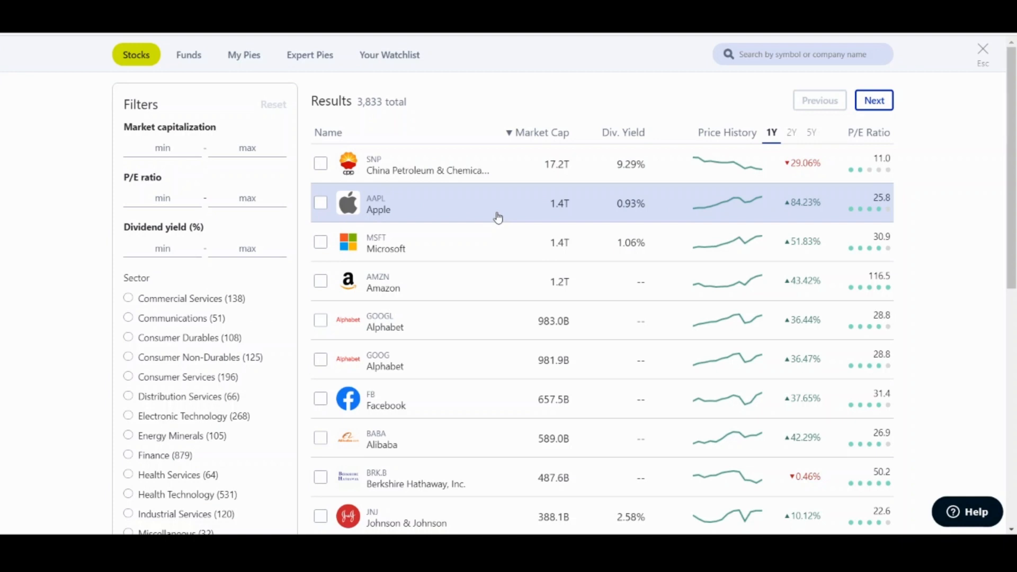
{"action": "mouse_move", "coordinate": [452, 193]}
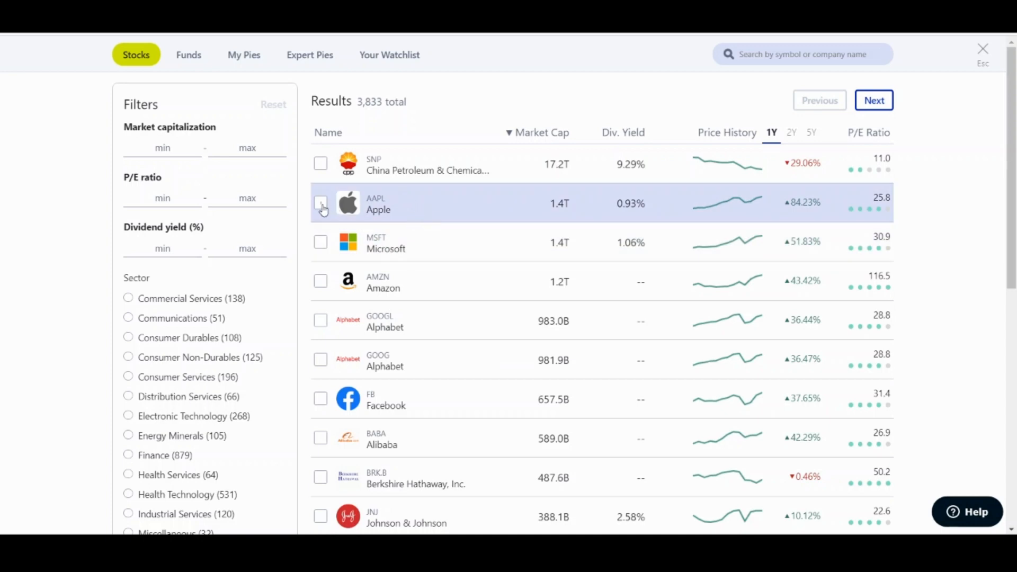
- Add Apple, Cherry Hill Mortgage and Berry Corp. to the basket
{"action": "left_click", "coordinate": [321, 202]}
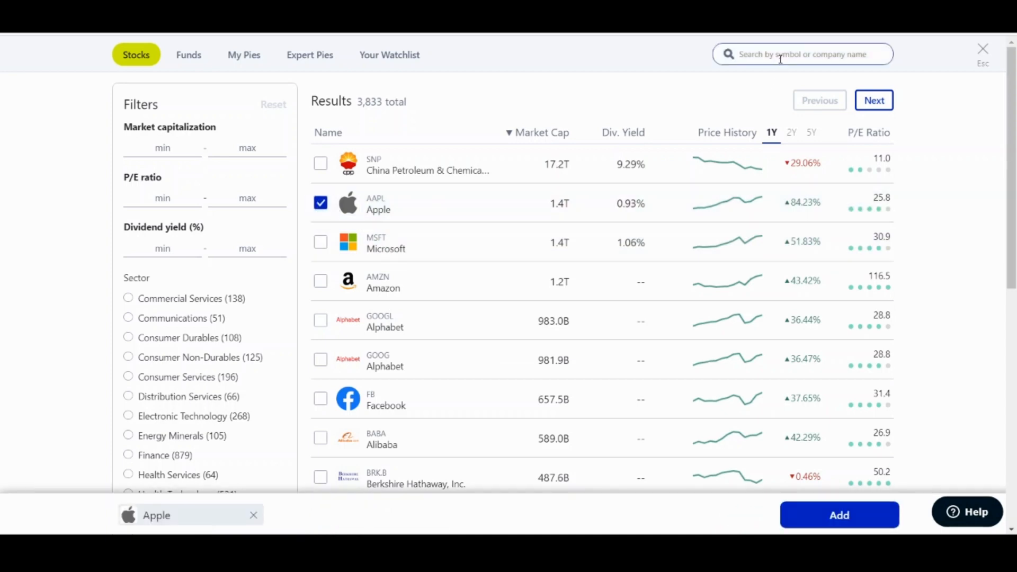
{"action": "type", "text": "cherry"}
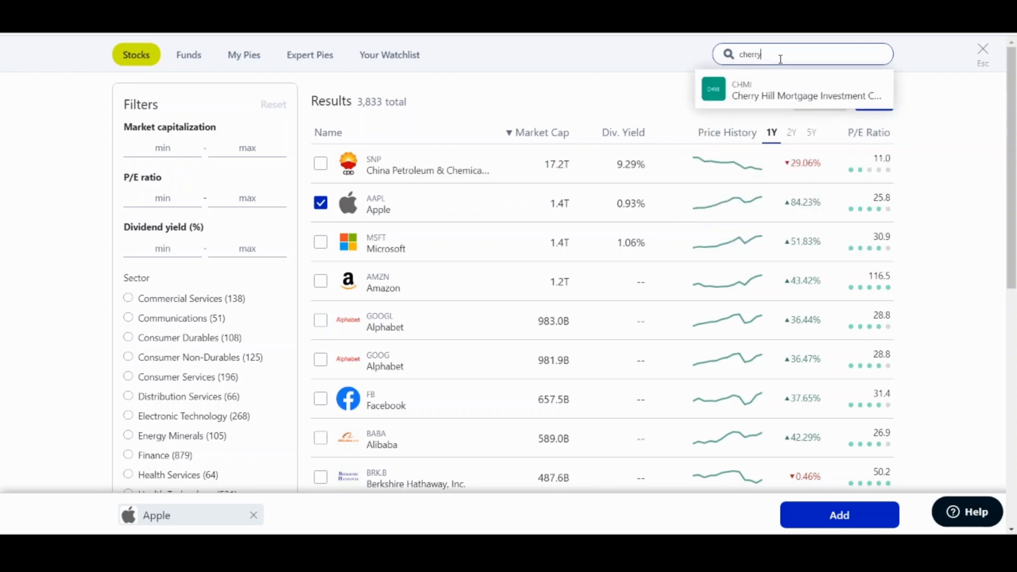
{"action": "left_click", "coordinate": [792, 89]}
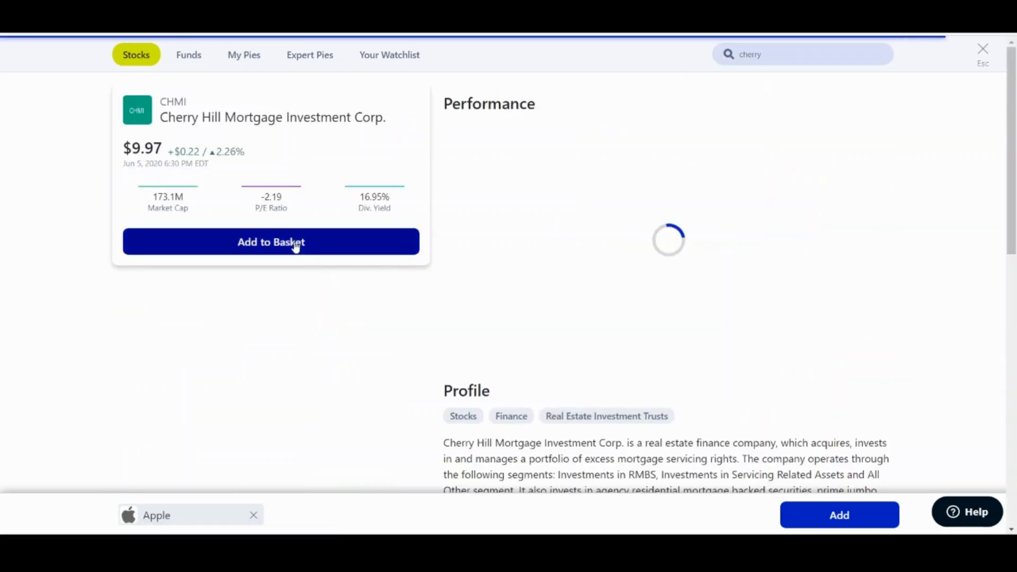
{"action": "left_click", "coordinate": [270, 242]}
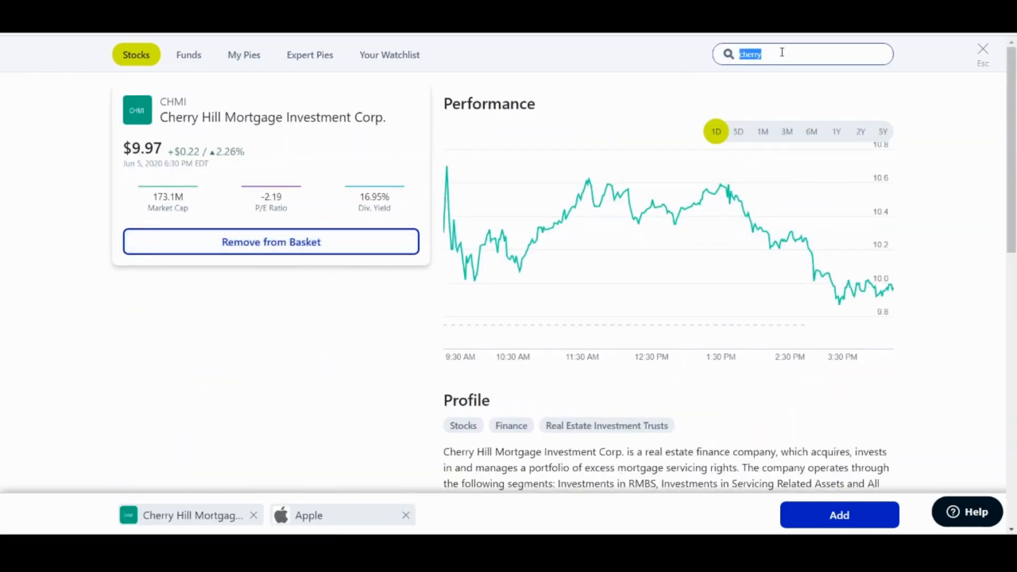
{"action": "type", "text": "berry"}
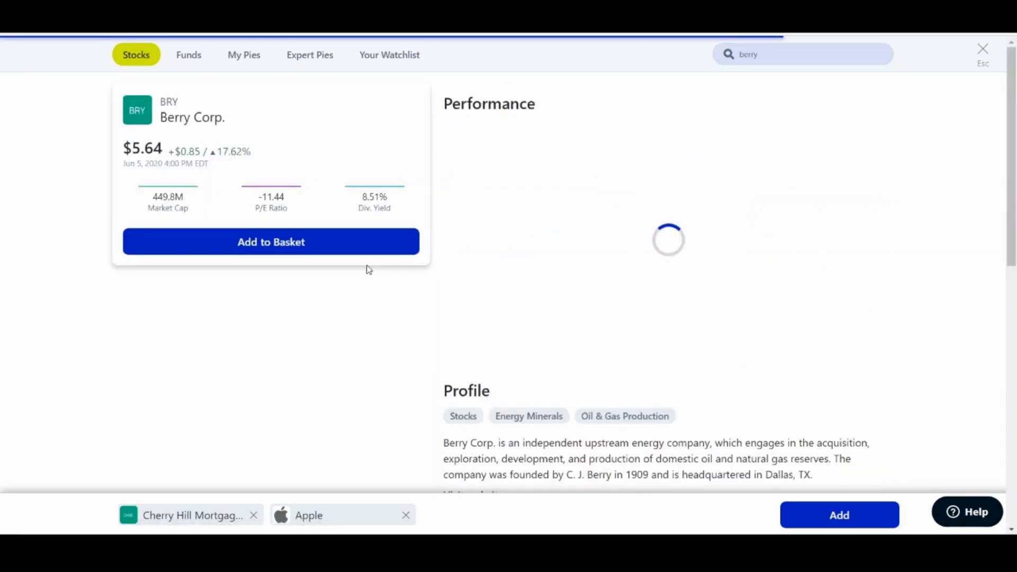
{"action": "left_click", "coordinate": [271, 242]}
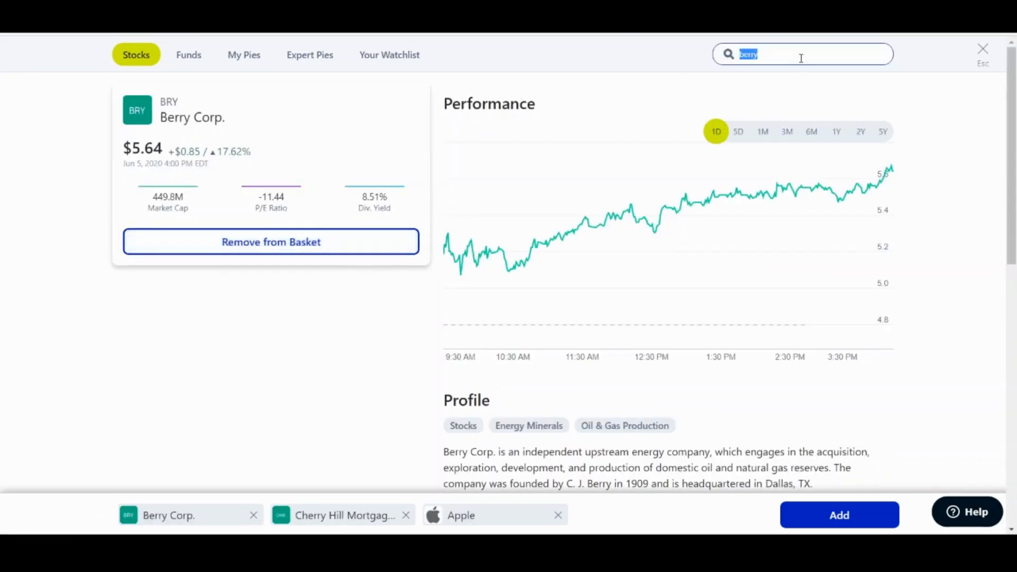
- Add Limelight Networks, Cheesecake Factory and Potbelly Corp., then create a pie from the six stocks
{"action": "type", "text": "ii"}
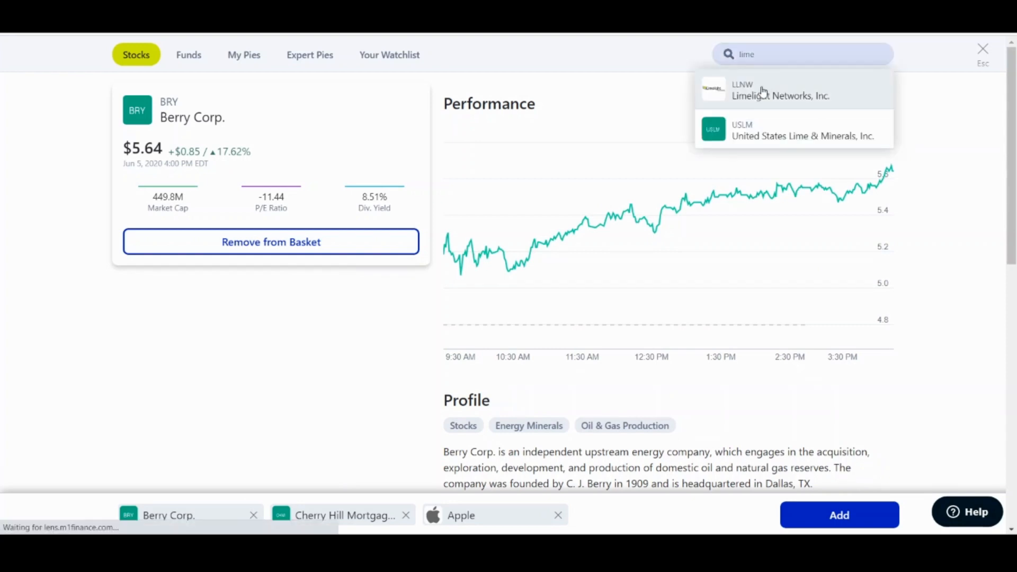
{"action": "left_click", "coordinate": [780, 89]}
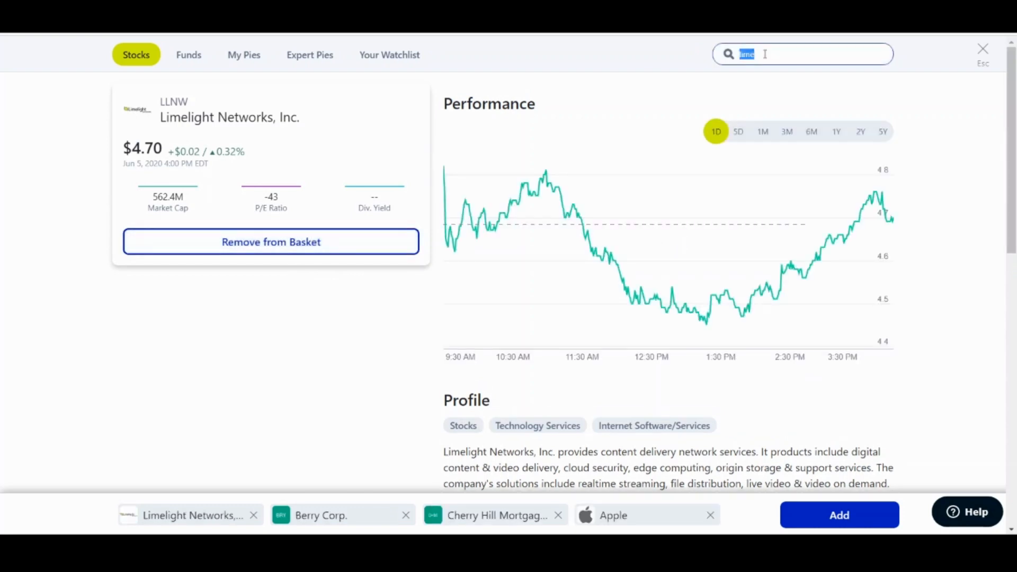
{"action": "type", "text": "chee"}
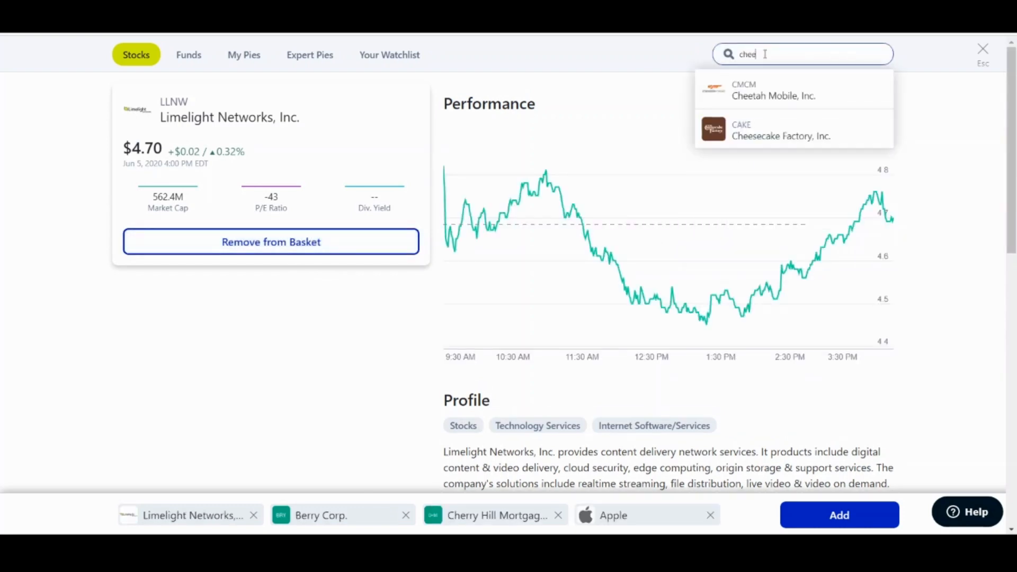
{"action": "left_click", "coordinate": [781, 130]}
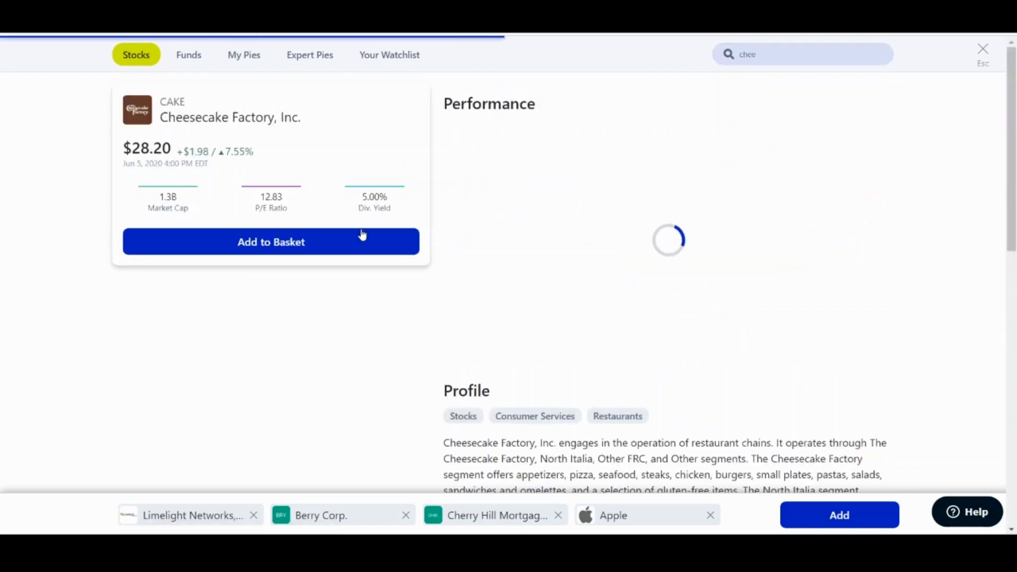
{"action": "left_click", "coordinate": [270, 241]}
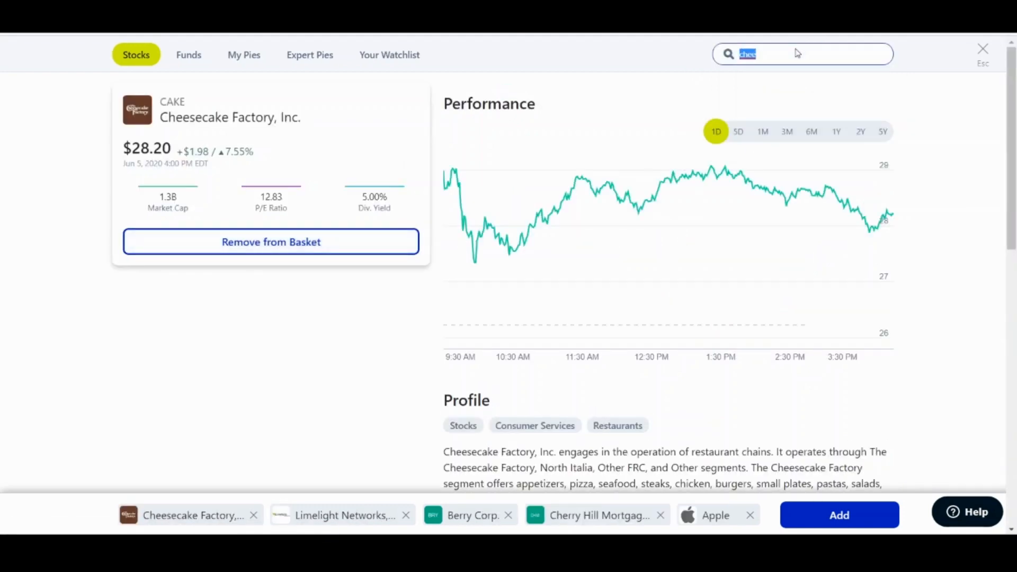
{"action": "type", "text": "potb"}
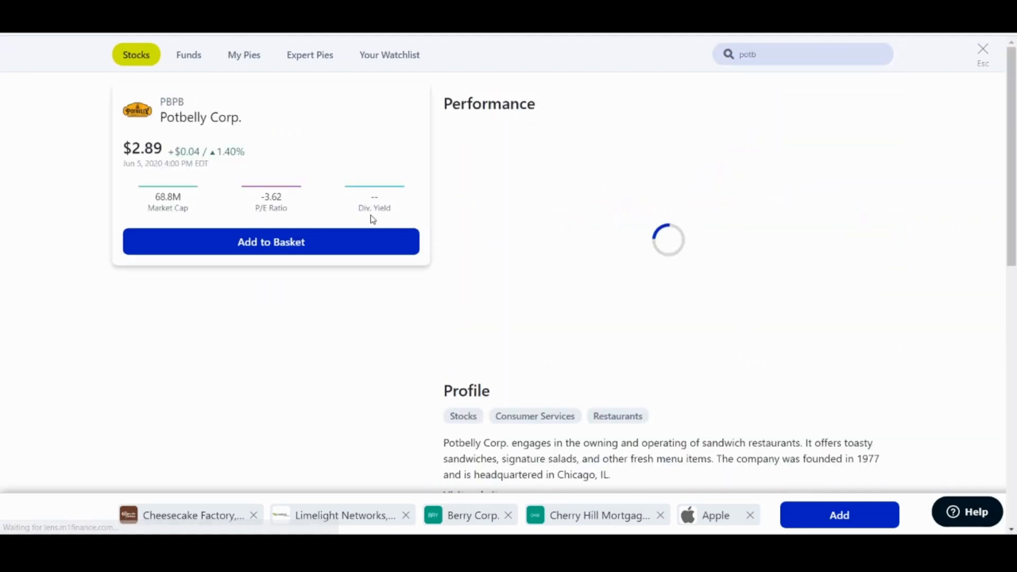
{"action": "left_click", "coordinate": [271, 242]}
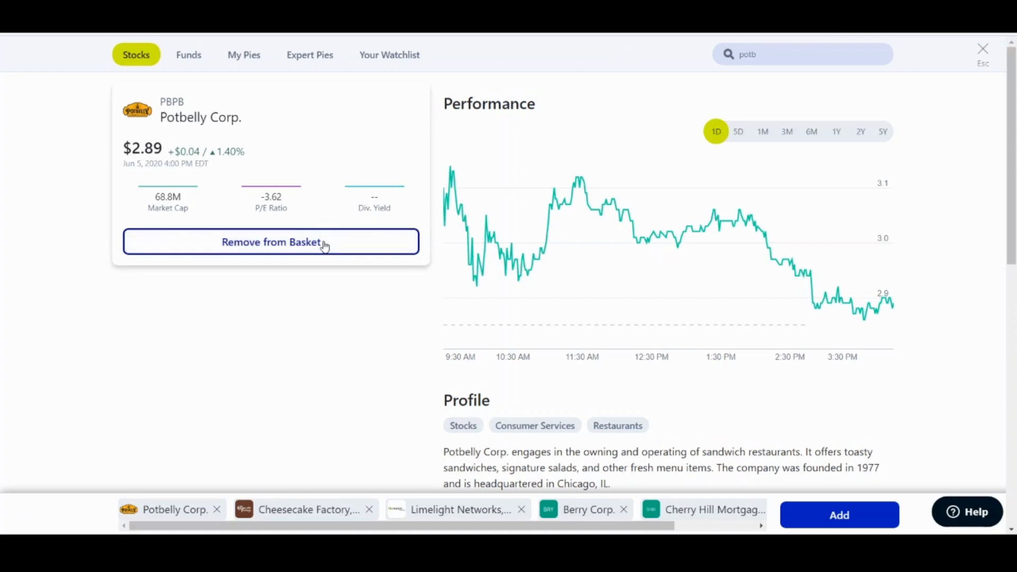
{"action": "mouse_move", "coordinate": [827, 461]}
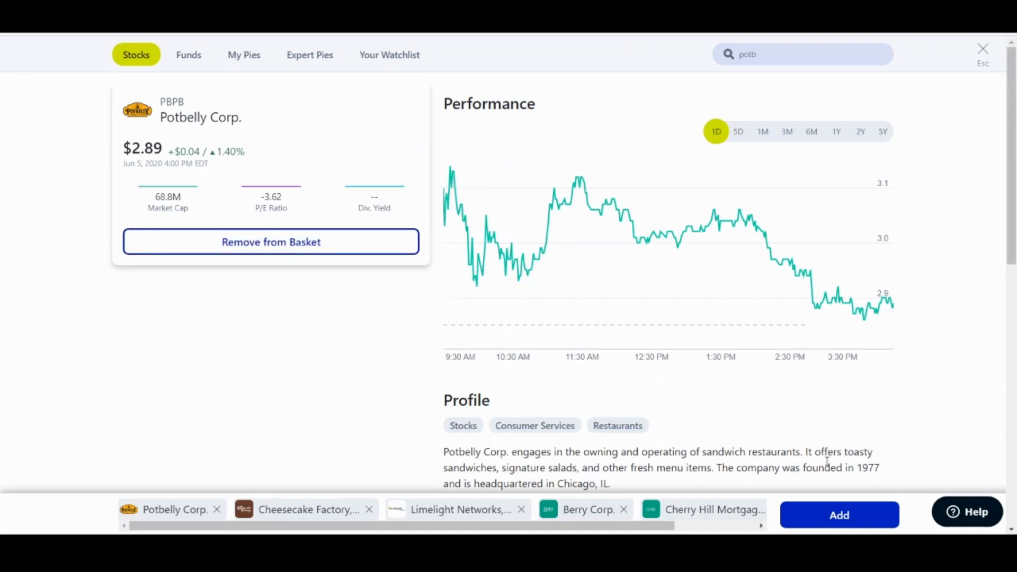
{"action": "left_click", "coordinate": [271, 242]}
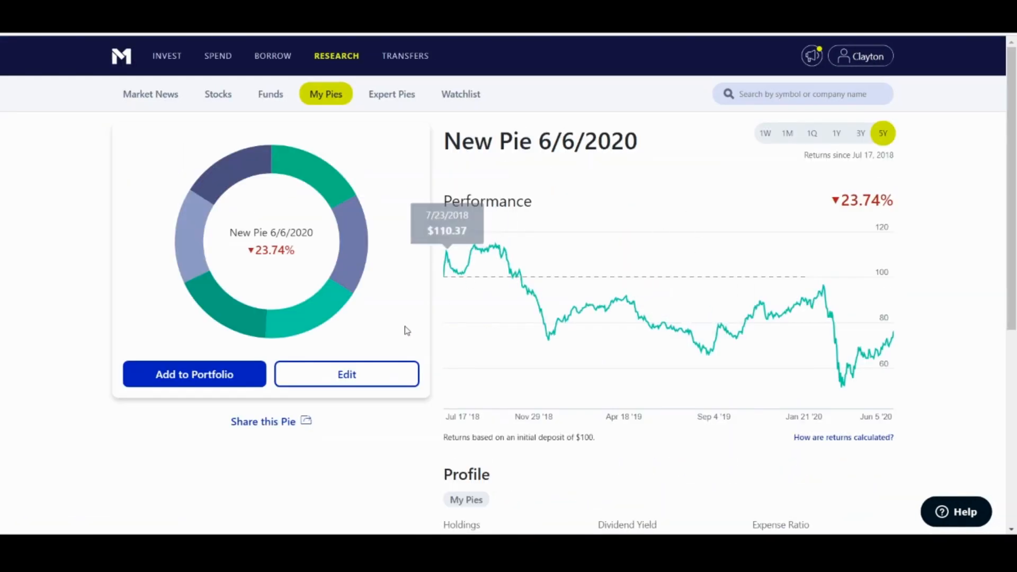
- Name the pie 'YouTube Tutorial' with the description 'This is to show how to do it'
{"action": "left_click", "coordinate": [346, 375]}
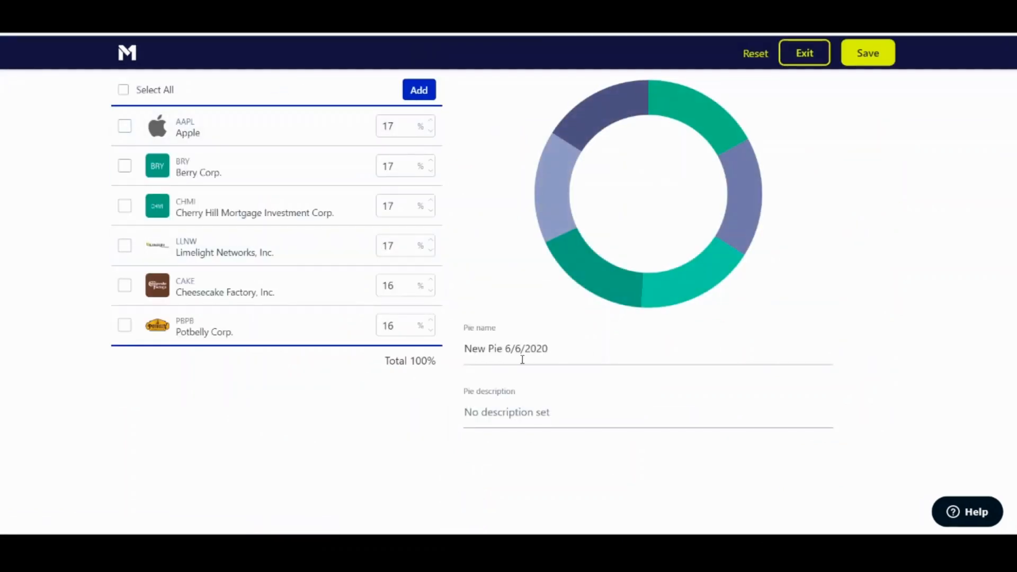
{"action": "type", "text": "YOutu"}
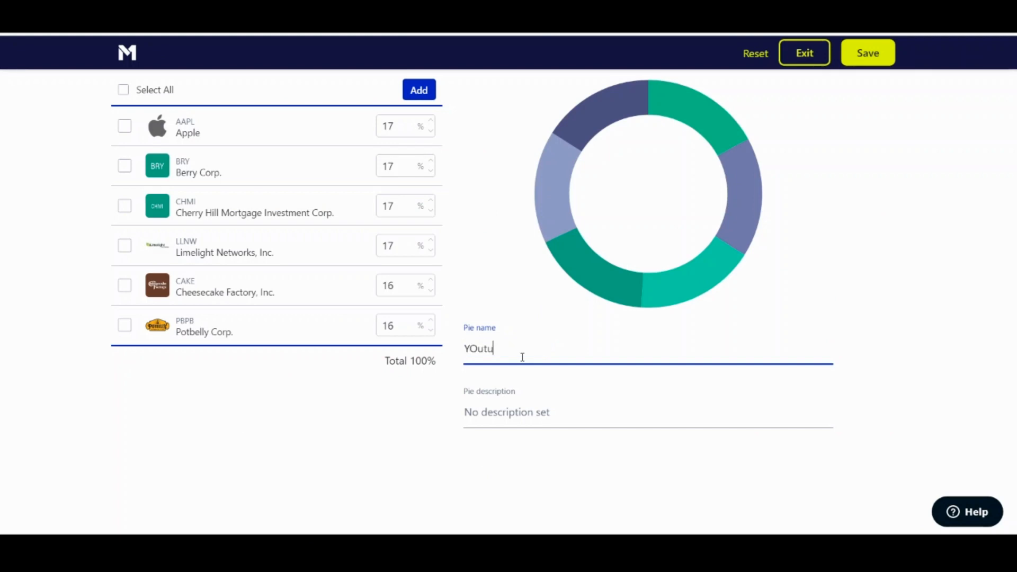
{"action": "key", "text": "BackSpace"}
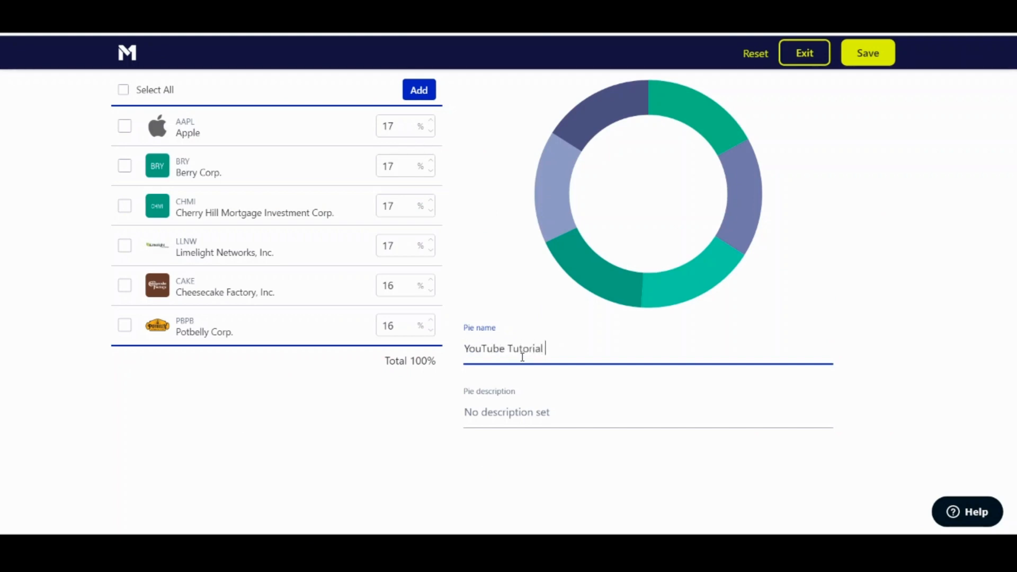
{"action": "type", "text": "THis is to"}
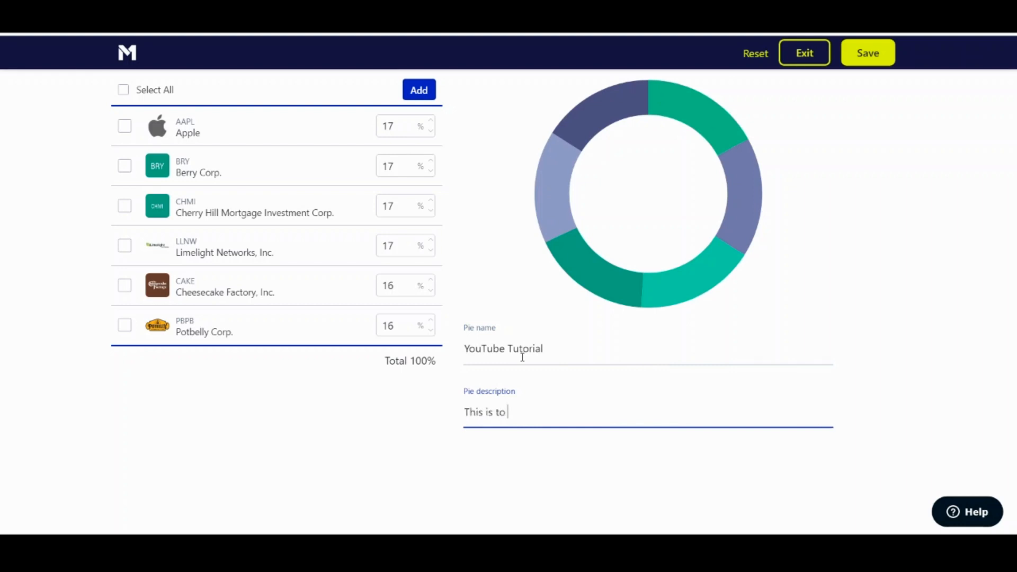
{"action": "type", "text": "show how to do it"}
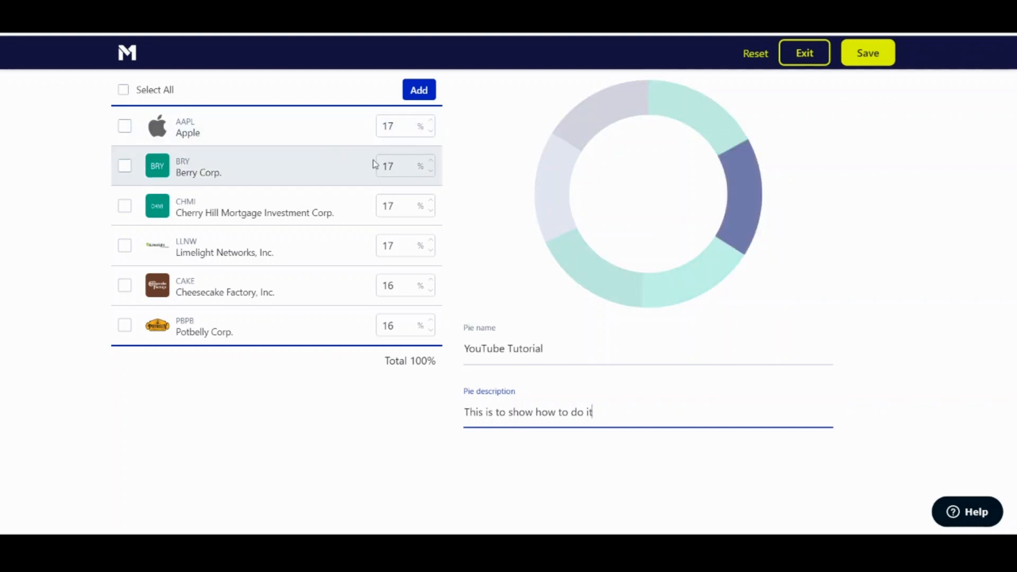
- Save the YouTube Tutorial pie without adding holdings and return to the portfolio overview
{"action": "left_click", "coordinate": [419, 90]}
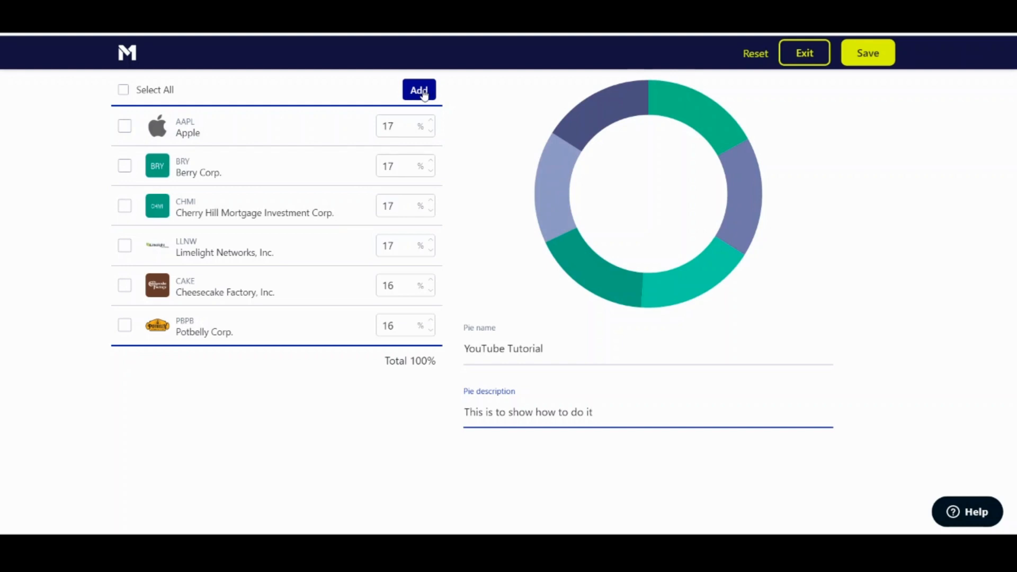
{"action": "mouse_move", "coordinate": [868, 53]}
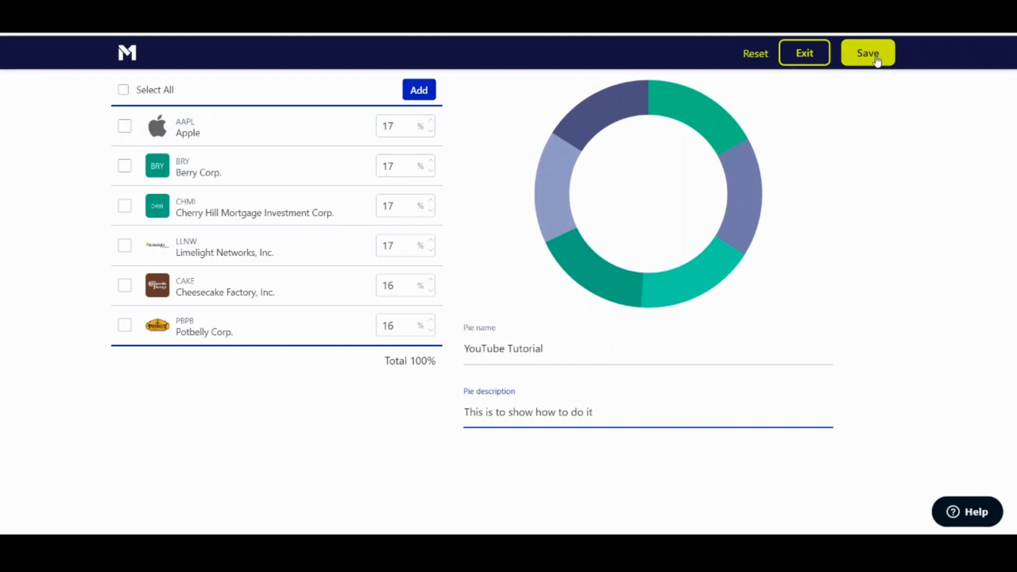
{"action": "mouse_move", "coordinate": [419, 89]}
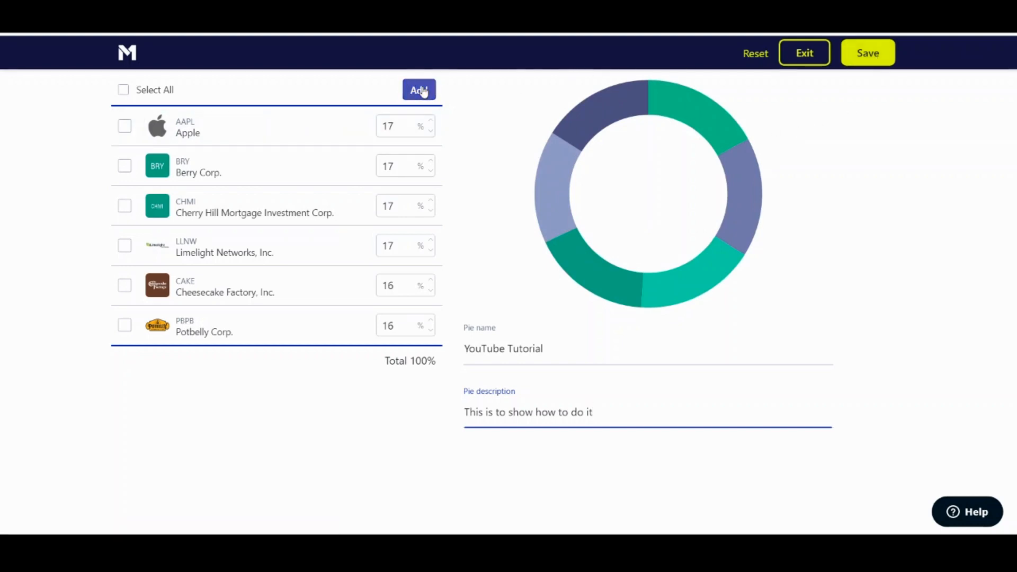
{"action": "left_click", "coordinate": [418, 90]}
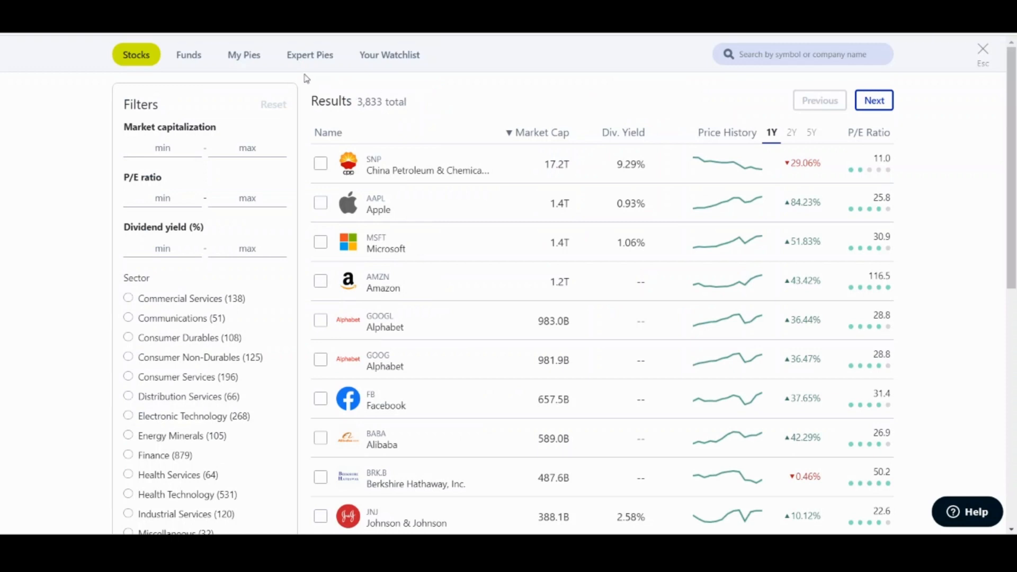
{"action": "mouse_move", "coordinate": [862, 49]}
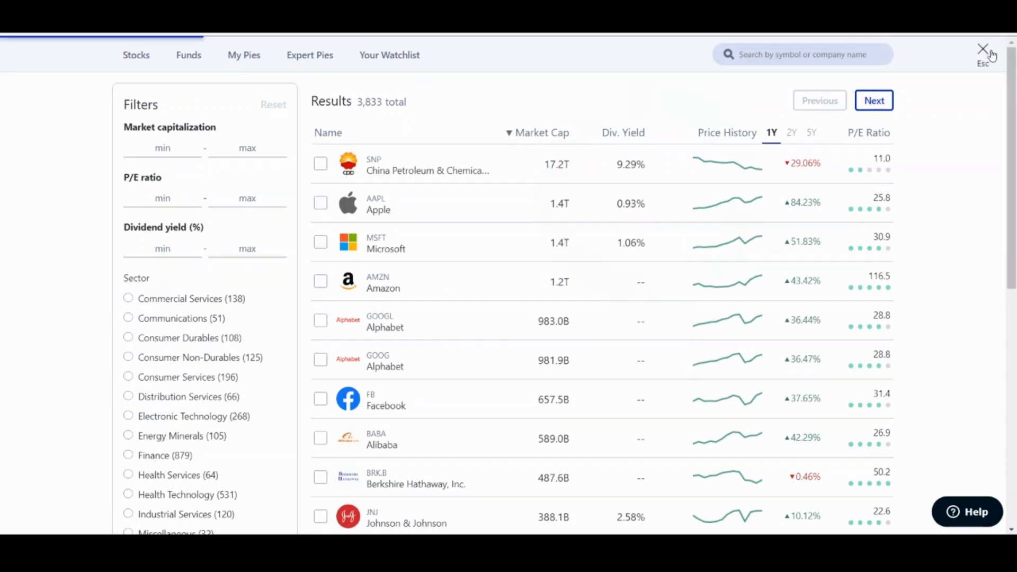
{"action": "left_click", "coordinate": [983, 49]}
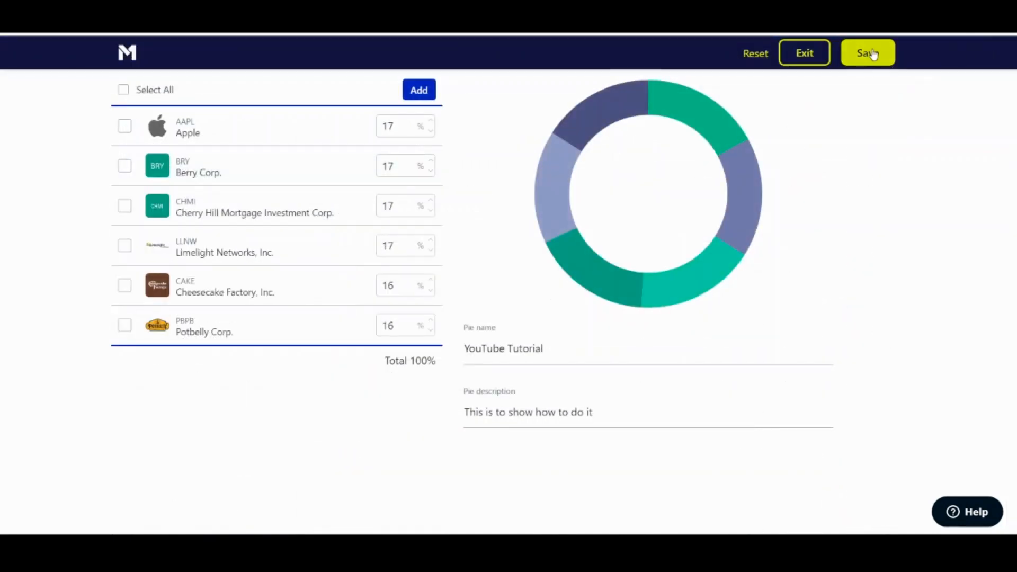
{"action": "left_click", "coordinate": [867, 52]}
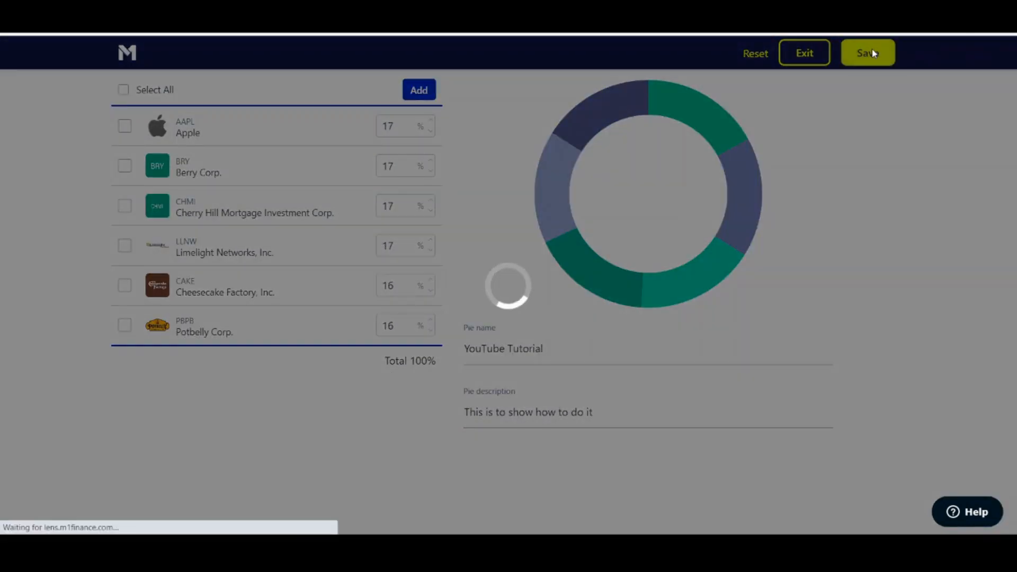
{"action": "left_click", "coordinate": [867, 52]}
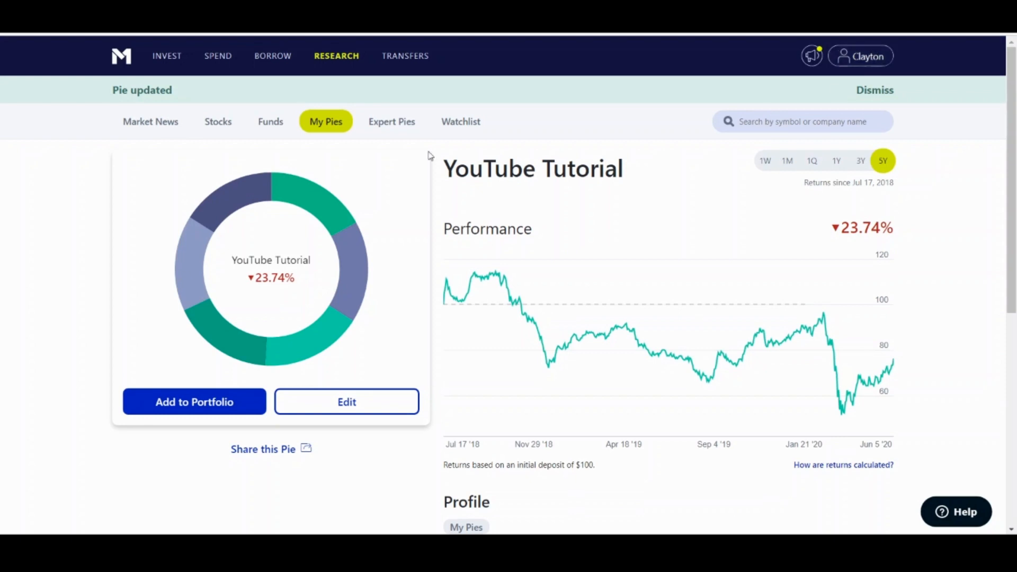
{"action": "left_click", "coordinate": [173, 56]}
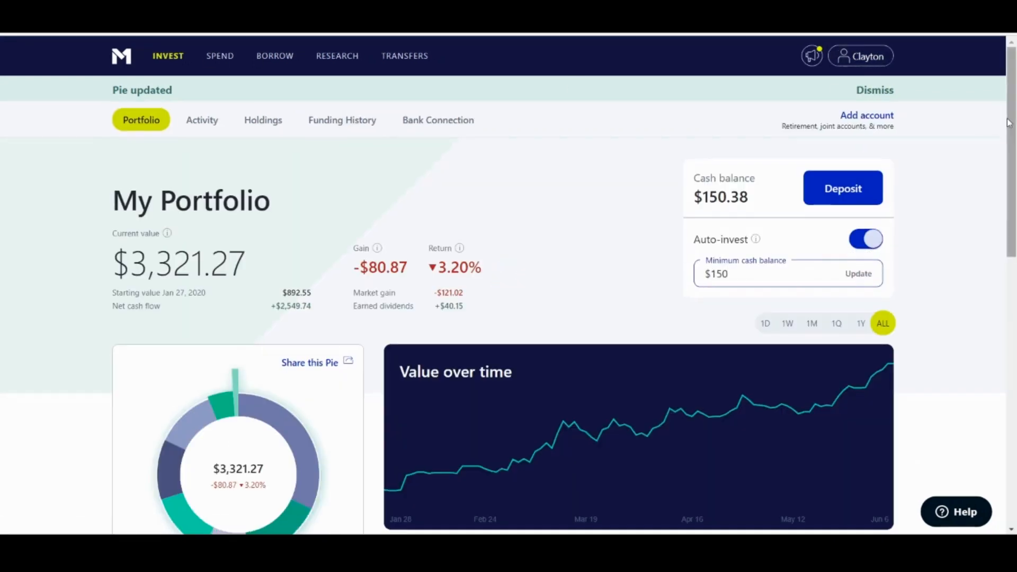
- Add the saved YouTube Tutorial pie as a new slice in the My Portfolio editor
{"action": "scroll", "scroll_direction": "down", "scroll_amount": 3}
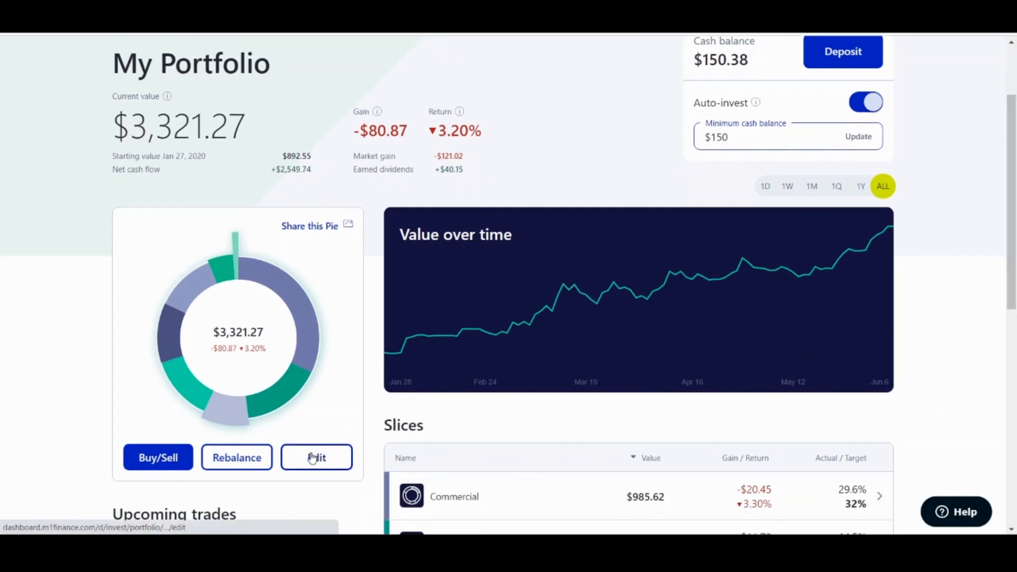
{"action": "left_click", "coordinate": [317, 457]}
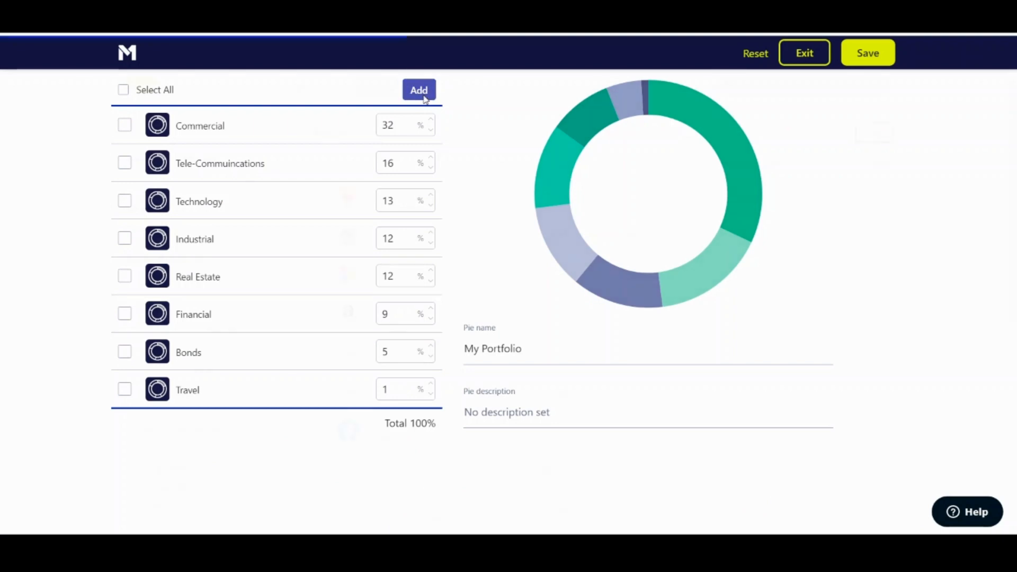
{"action": "left_click", "coordinate": [418, 90]}
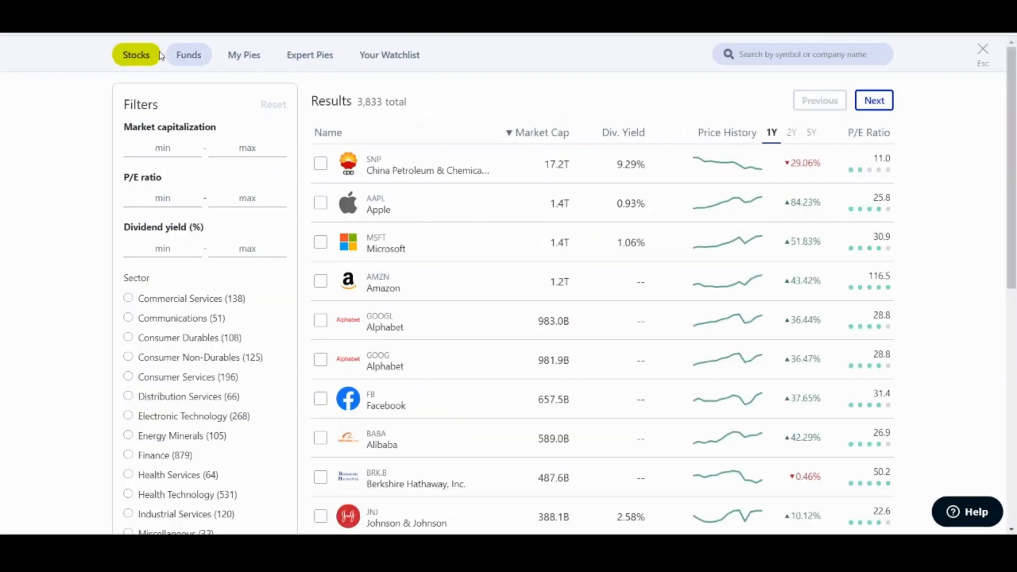
{"action": "mouse_move", "coordinate": [438, 38]}
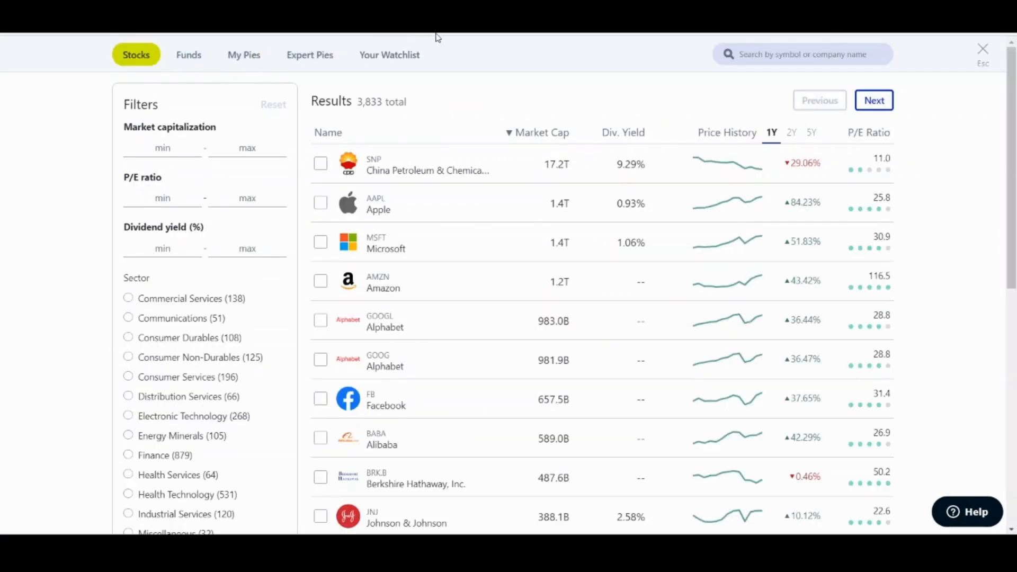
{"action": "left_click", "coordinate": [244, 54]}
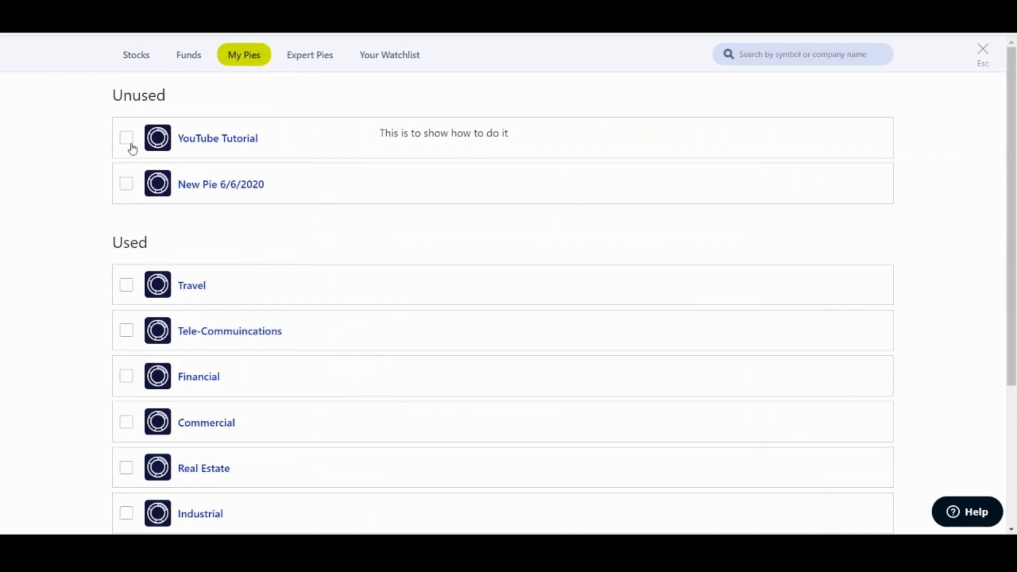
{"action": "left_click", "coordinate": [126, 137]}
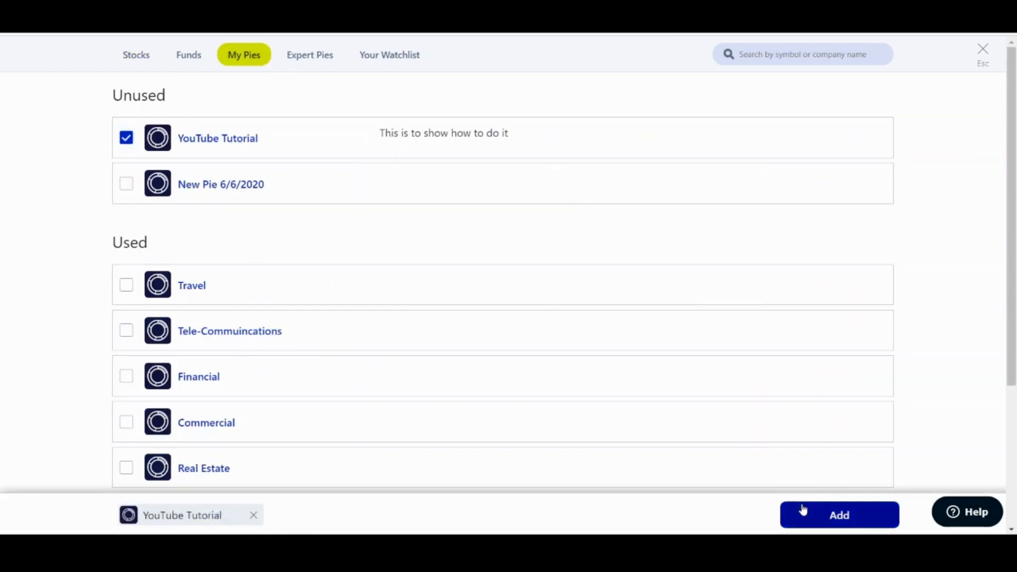
{"action": "left_click", "coordinate": [839, 514]}
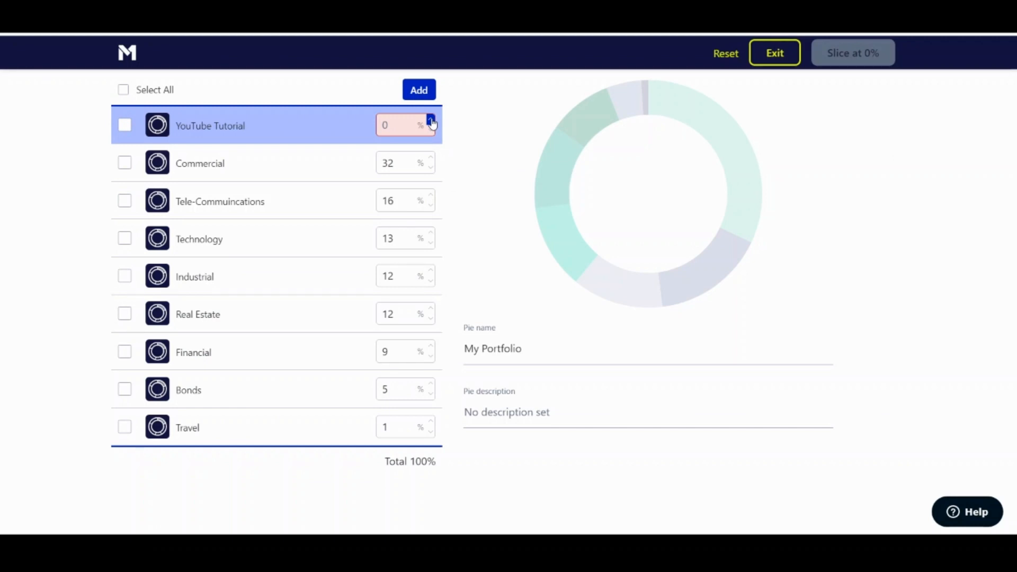
- Set the YouTube Tutorial slice target to 92% and each other slice to 1%
{"action": "left_click", "coordinate": [402, 125]}
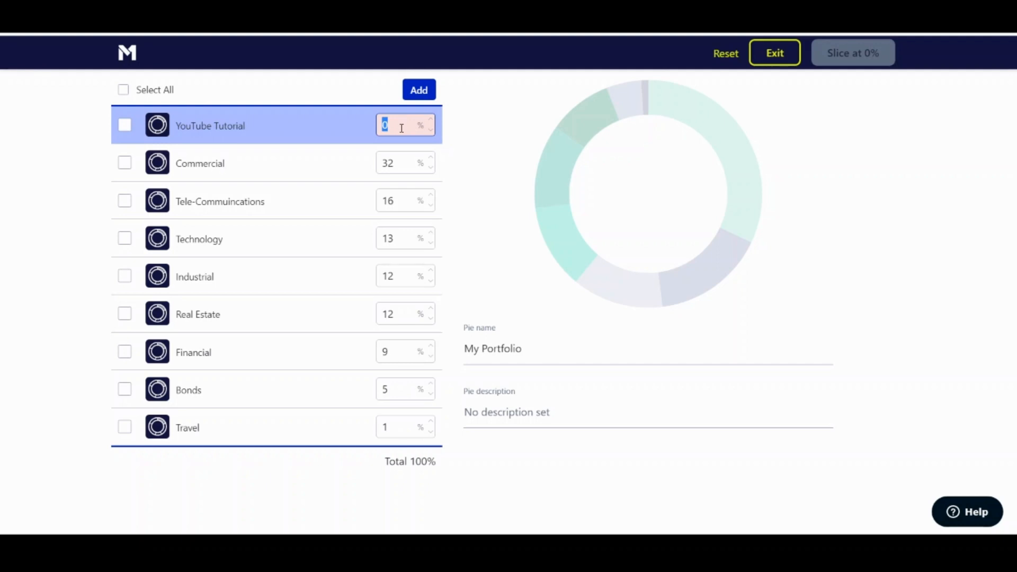
{"action": "type", "text": "86"}
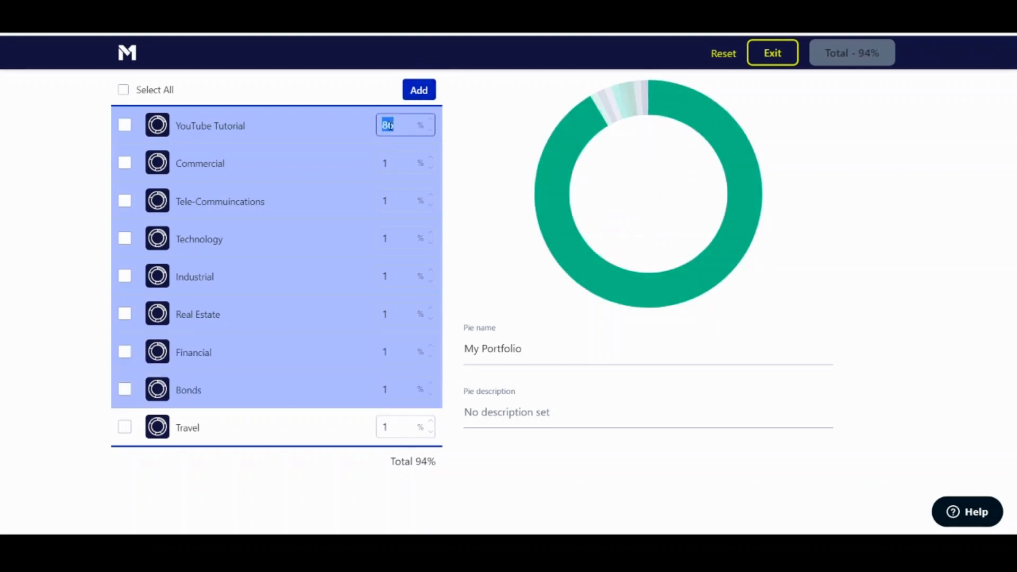
{"action": "type", "text": "91"}
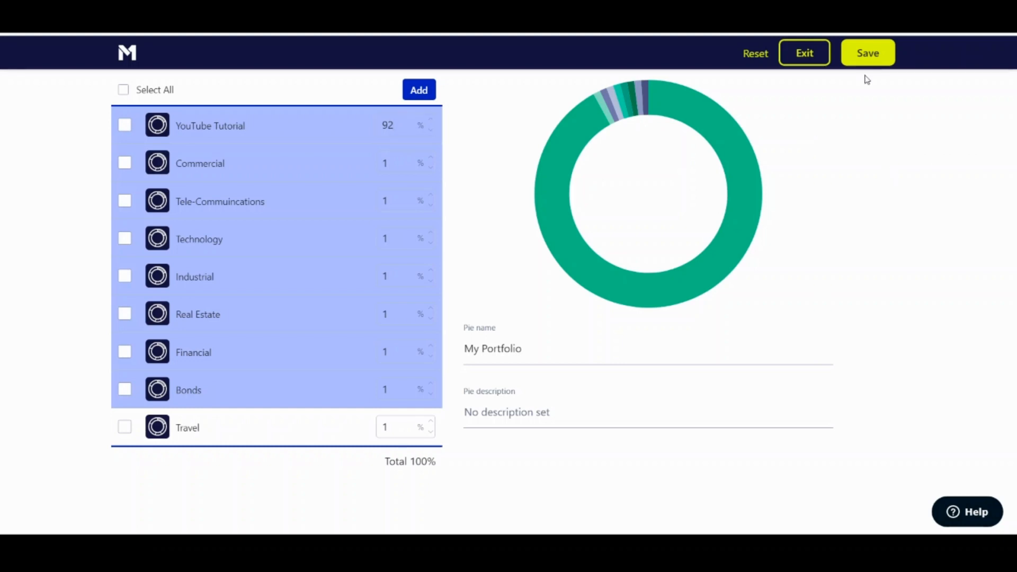
- Save the new My Portfolio slice targets and confirm the changes
{"action": "left_click", "coordinate": [868, 53]}
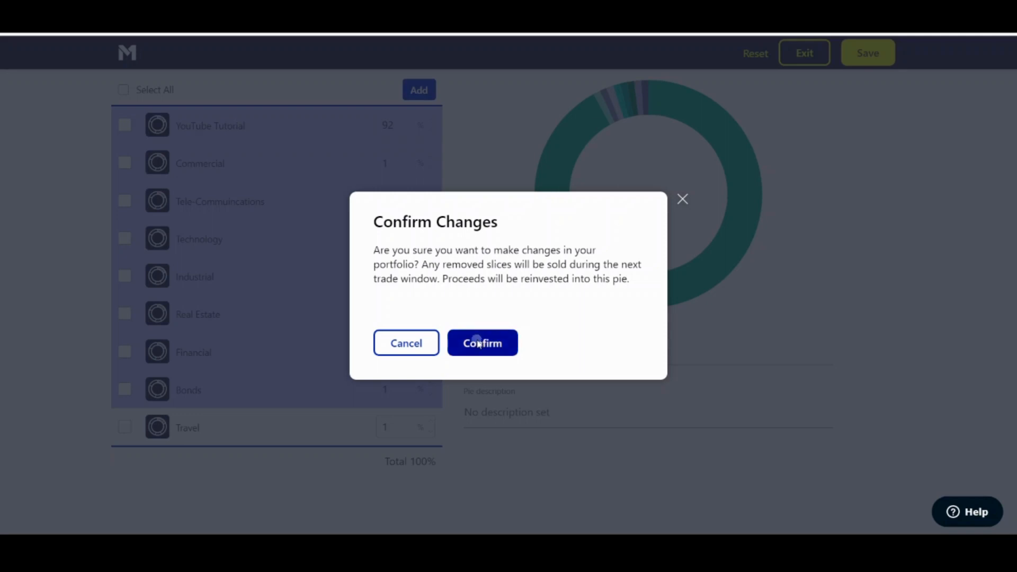
{"action": "left_click", "coordinate": [482, 343]}
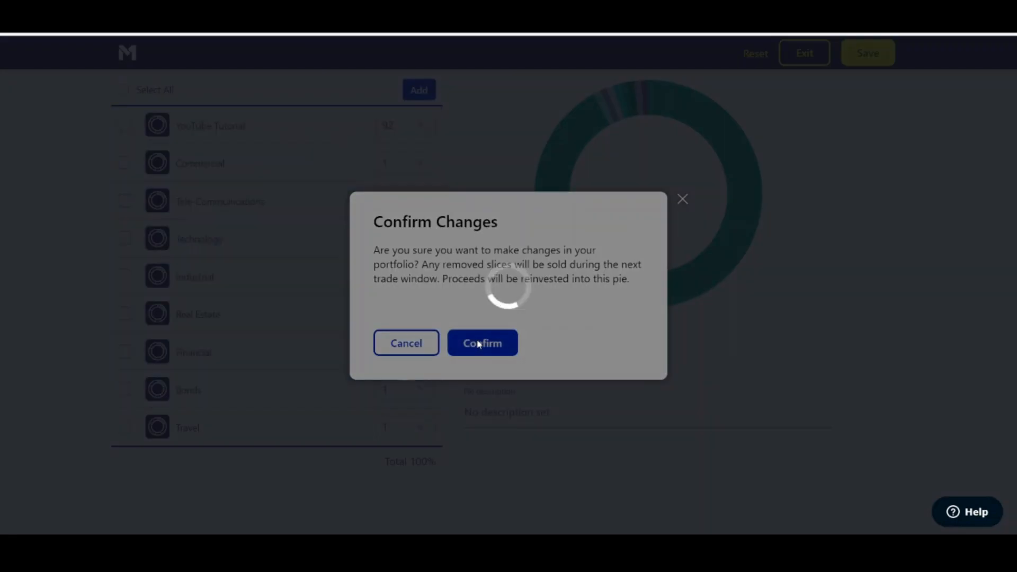
{"action": "left_click", "coordinate": [482, 342]}
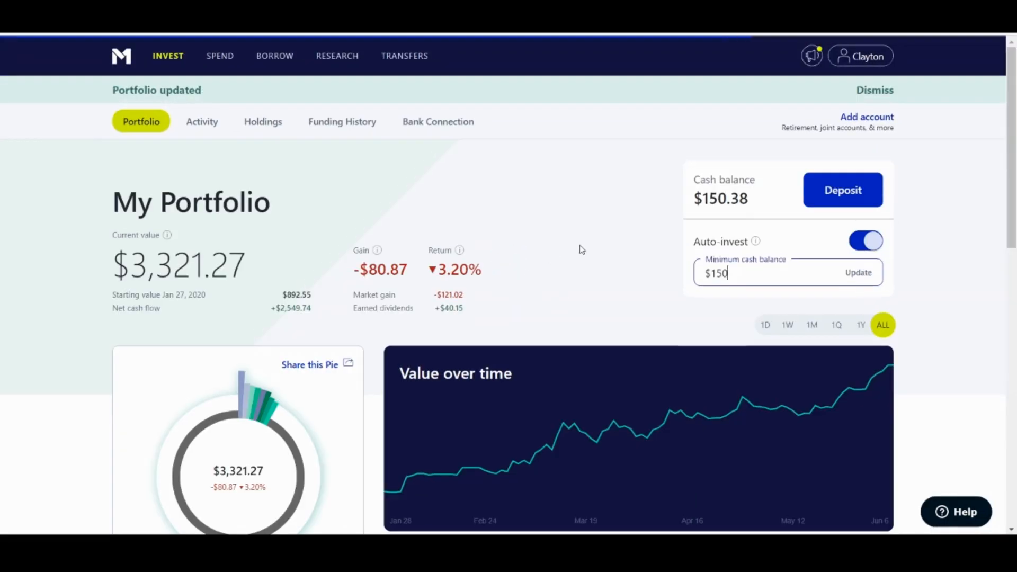
{"action": "scroll", "scroll_direction": "down", "scroll_amount": 3}
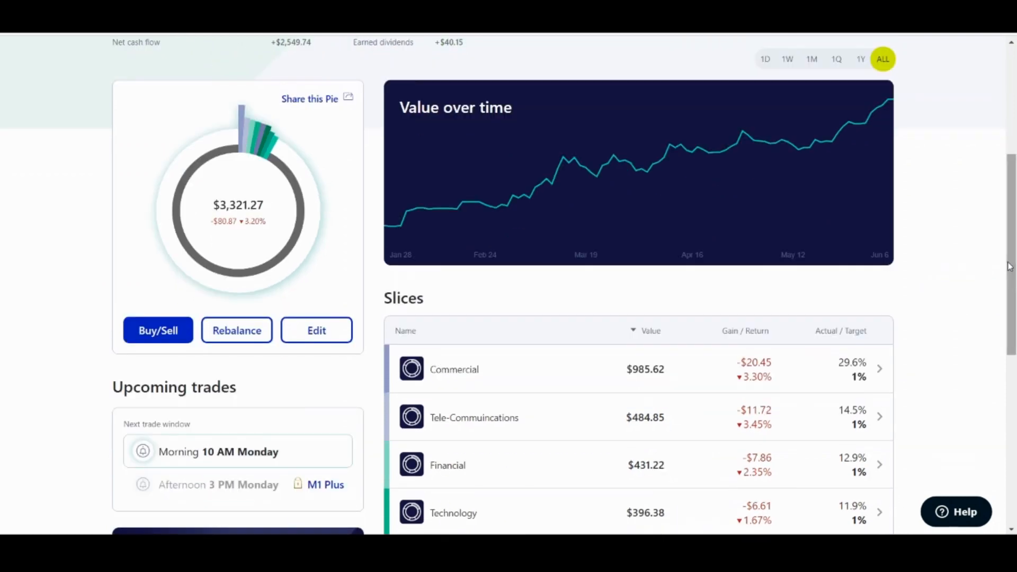
{"action": "mouse_move", "coordinate": [799, 342]}
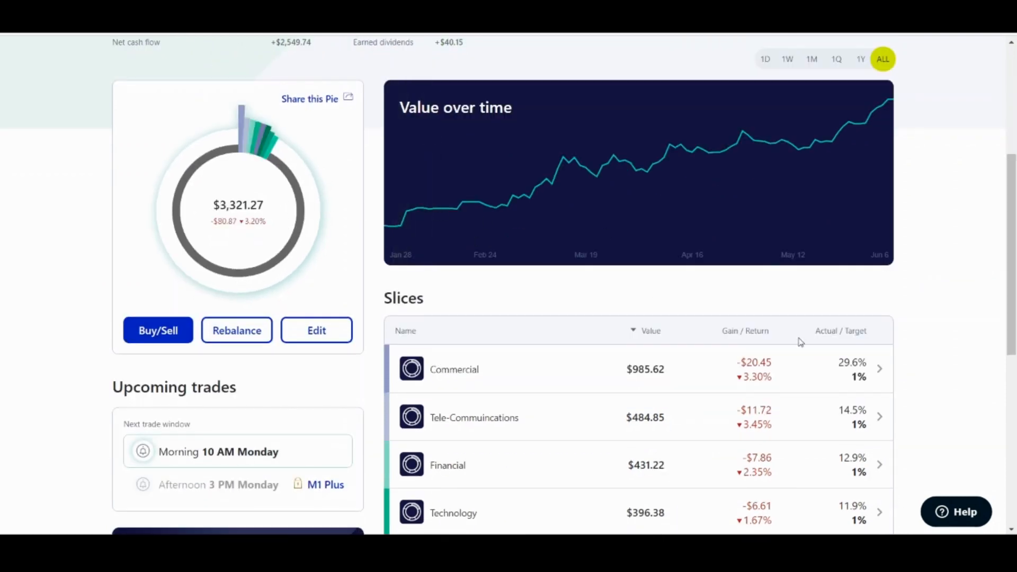
{"action": "scroll", "scroll_direction": "down", "scroll_amount": 3}
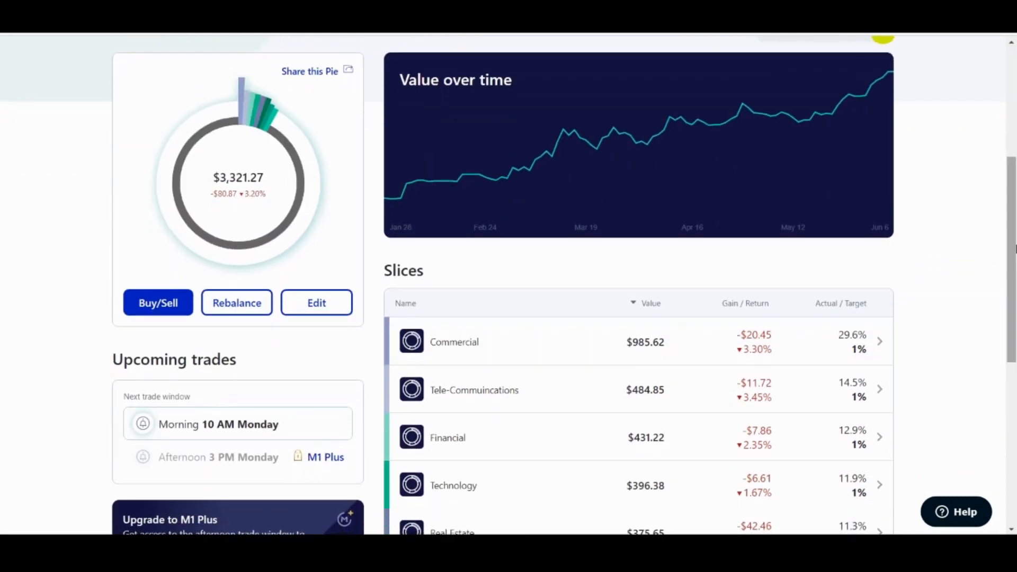
{"action": "scroll", "scroll_direction": "up", "scroll_amount": 3}
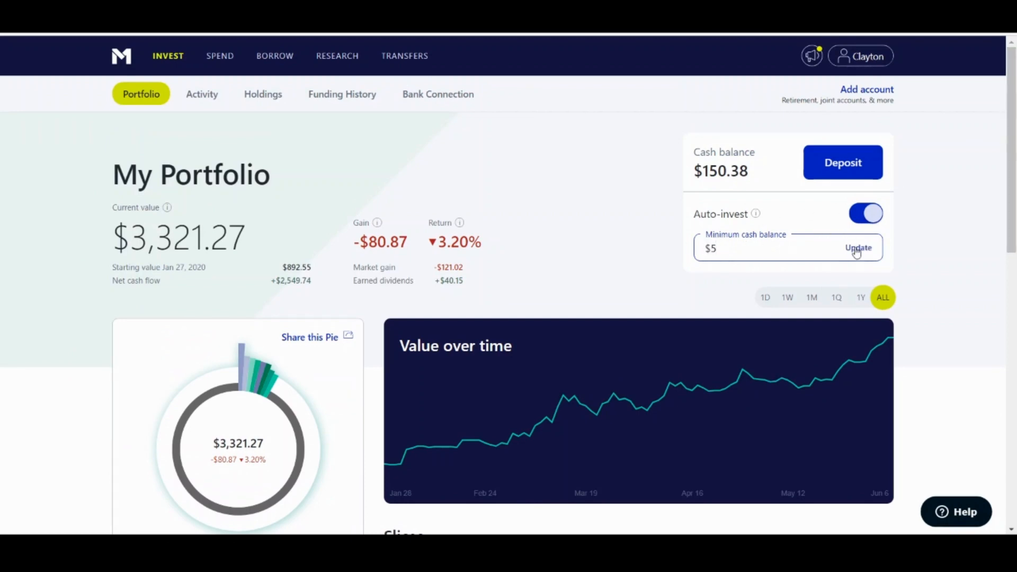
{"action": "left_click", "coordinate": [858, 248]}
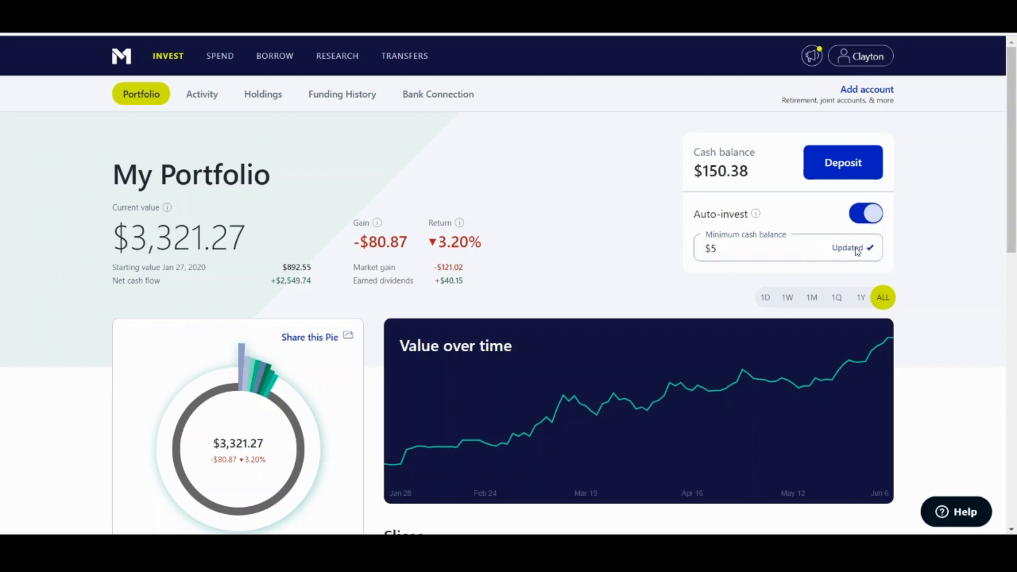
{"action": "mouse_move", "coordinate": [907, 236]}
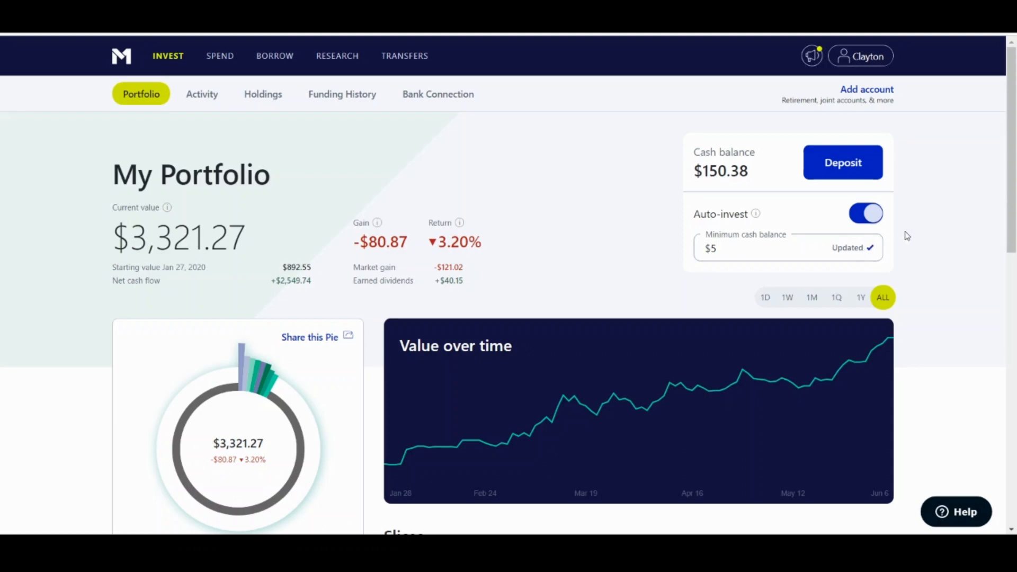
{"action": "mouse_move", "coordinate": [1012, 176]}
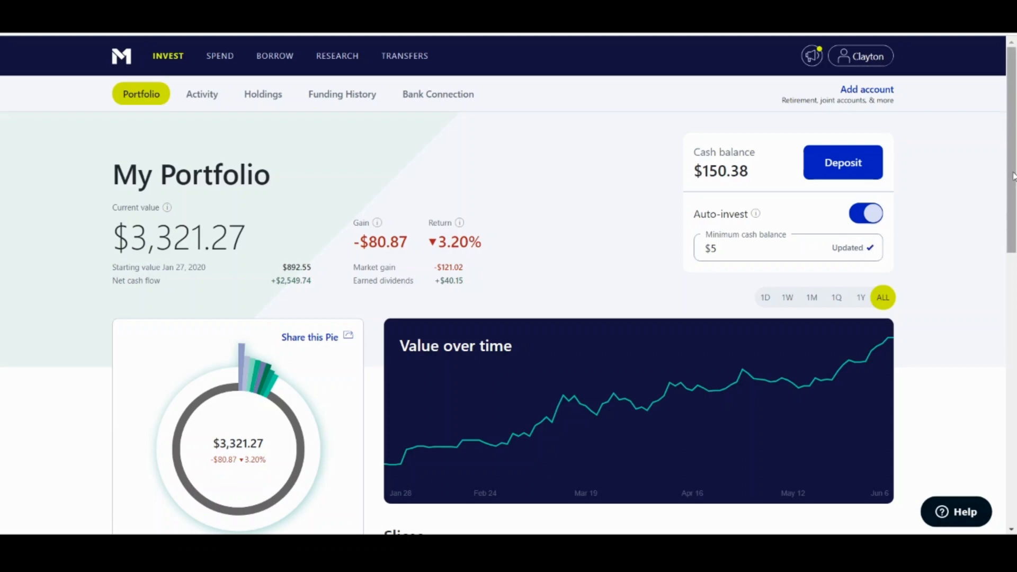
{"action": "scroll", "scroll_direction": "down", "scroll_amount": 3}
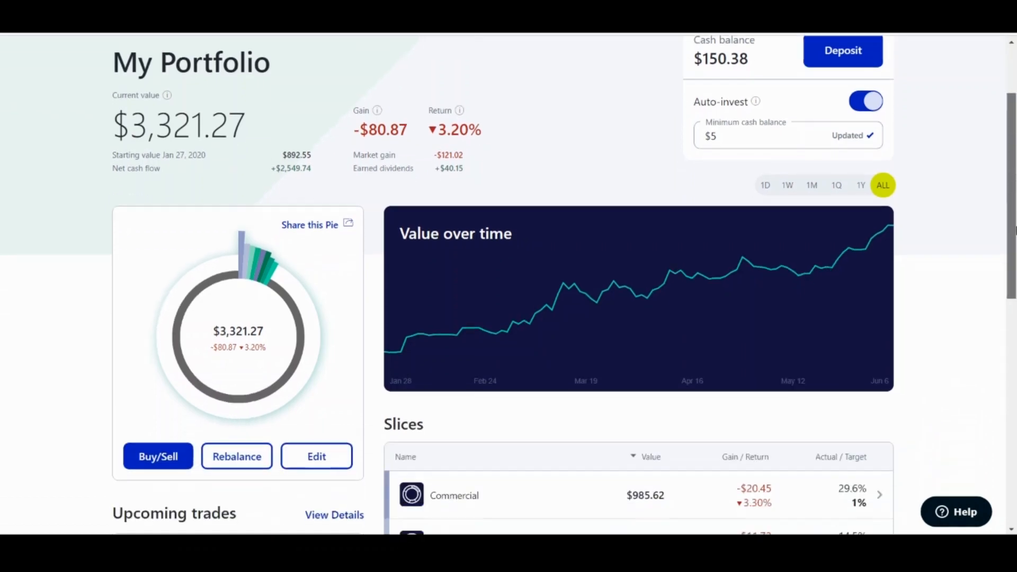
{"action": "scroll", "scroll_direction": "down", "scroll_amount": 3}
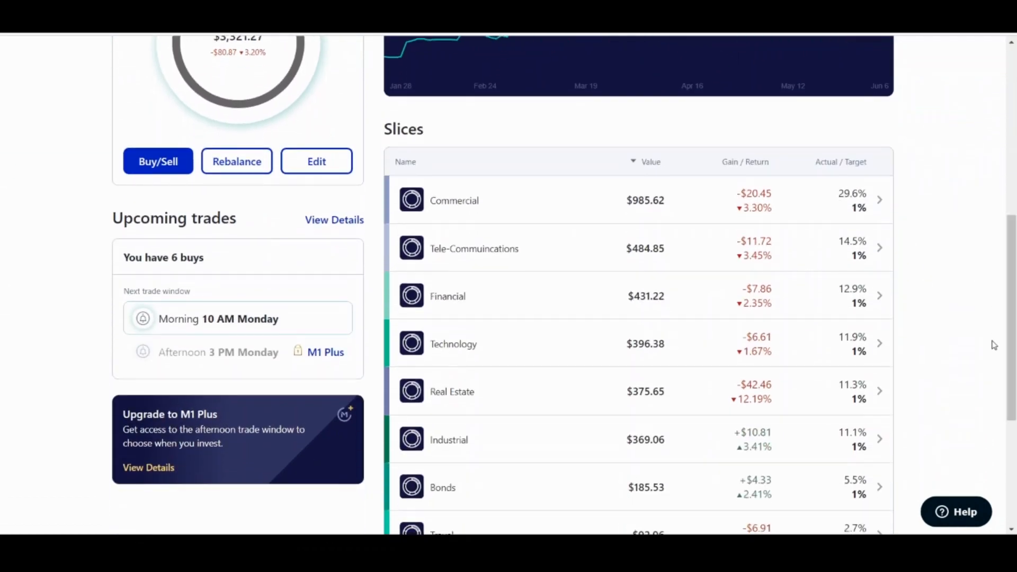
{"action": "scroll", "scroll_direction": "up", "scroll_amount": 3}
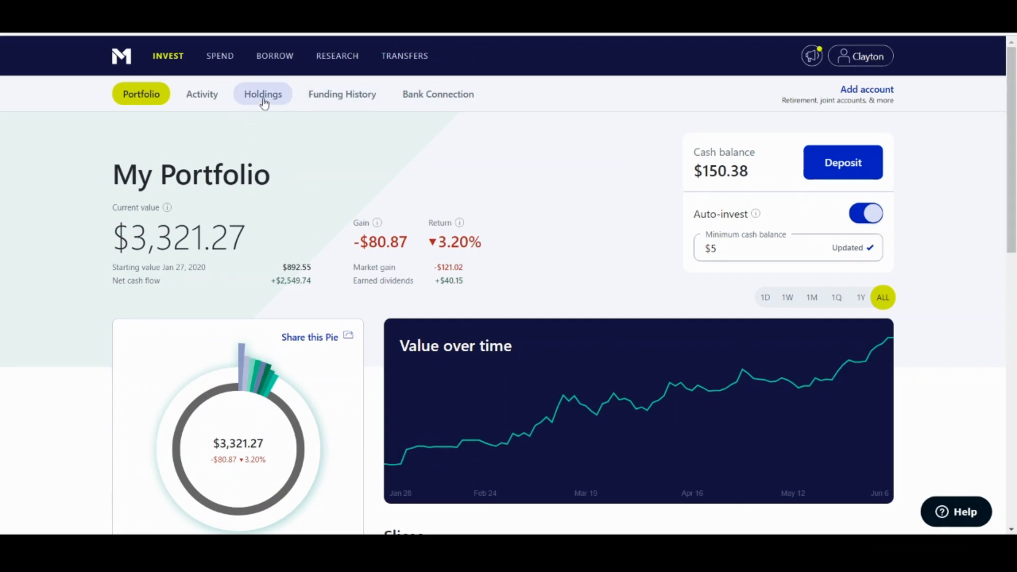
- Browse the Holdings tab listing 20 positions worth $3,321.27
{"action": "left_click", "coordinate": [262, 94]}
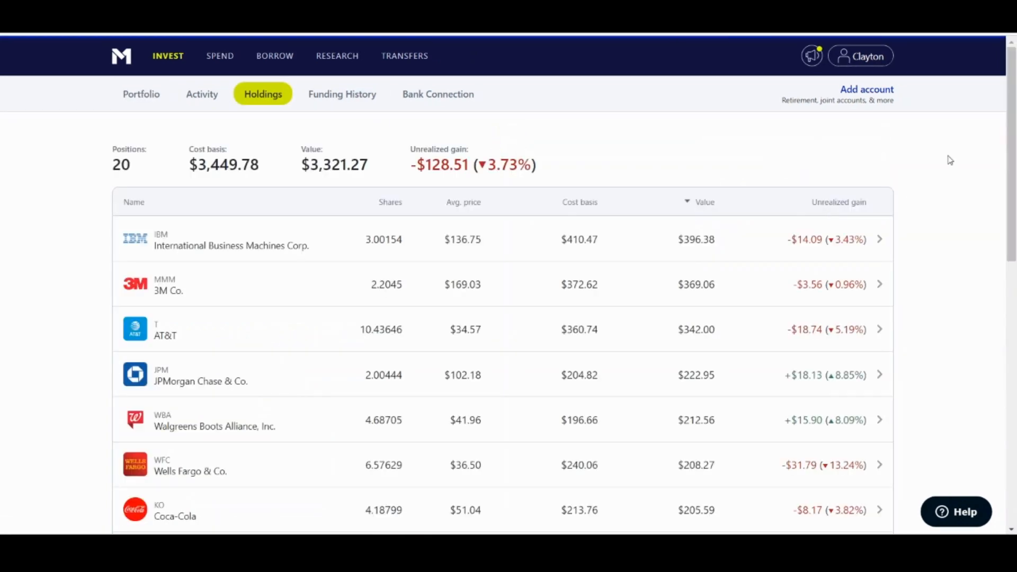
{"action": "scroll", "scroll_direction": "down", "scroll_amount": 3}
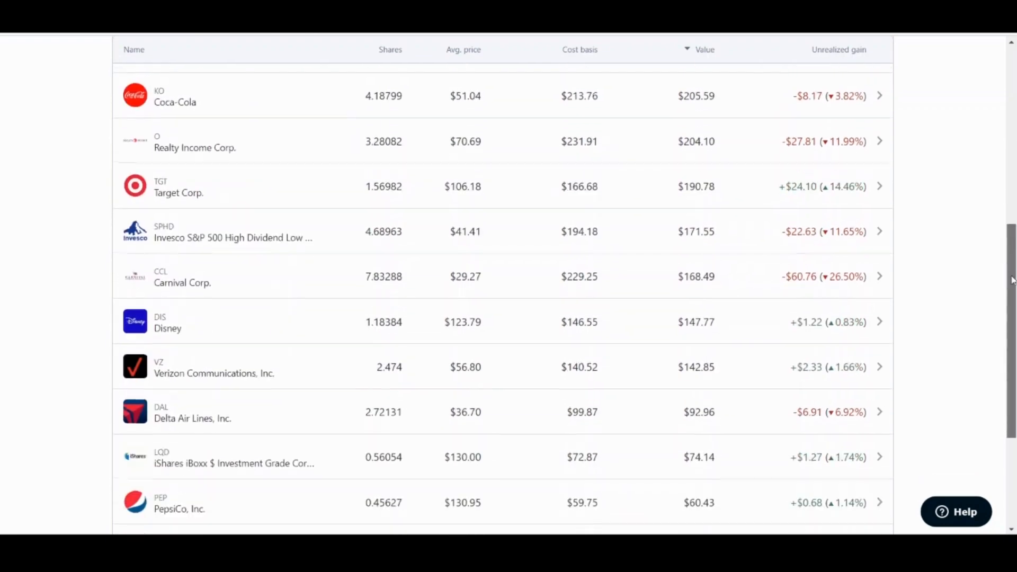
{"action": "scroll", "scroll_direction": "up", "scroll_amount": 3}
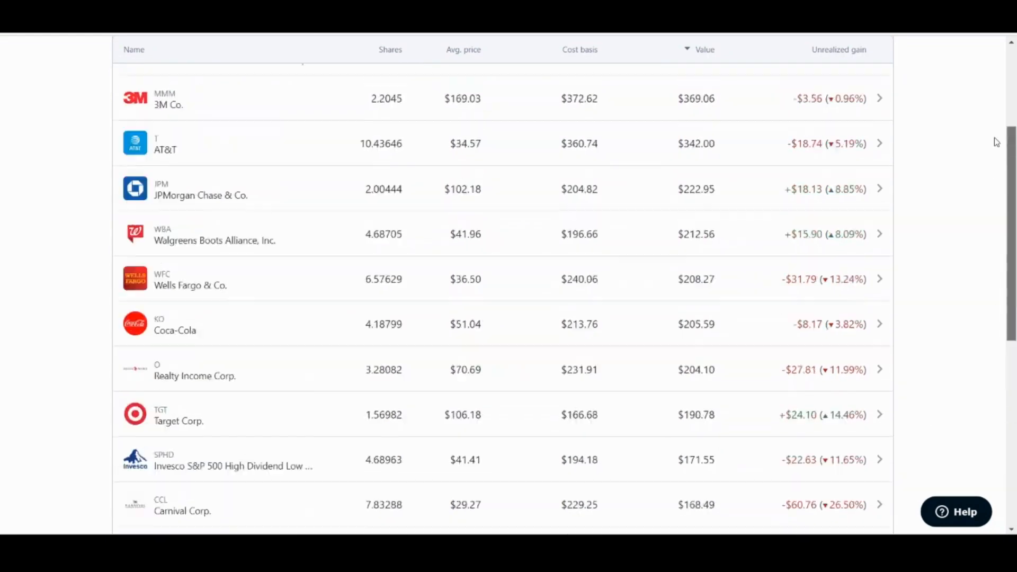
{"action": "scroll", "scroll_direction": "up", "scroll_amount": 3}
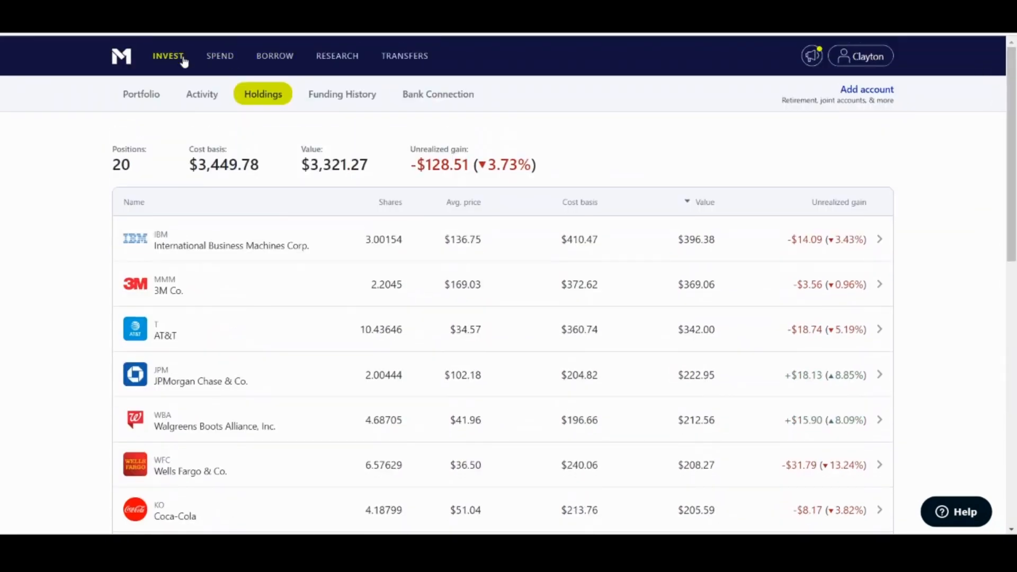
- Review upcoming trade details: six buys totaling $145.36 and no sells
{"action": "left_click", "coordinate": [141, 94]}
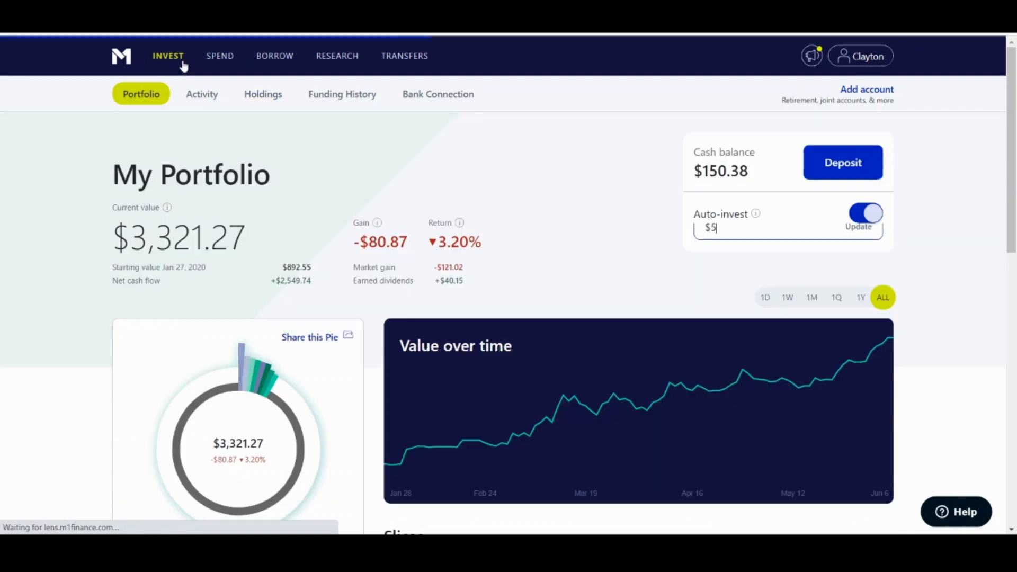
{"action": "scroll", "scroll_direction": "down", "scroll_amount": 3}
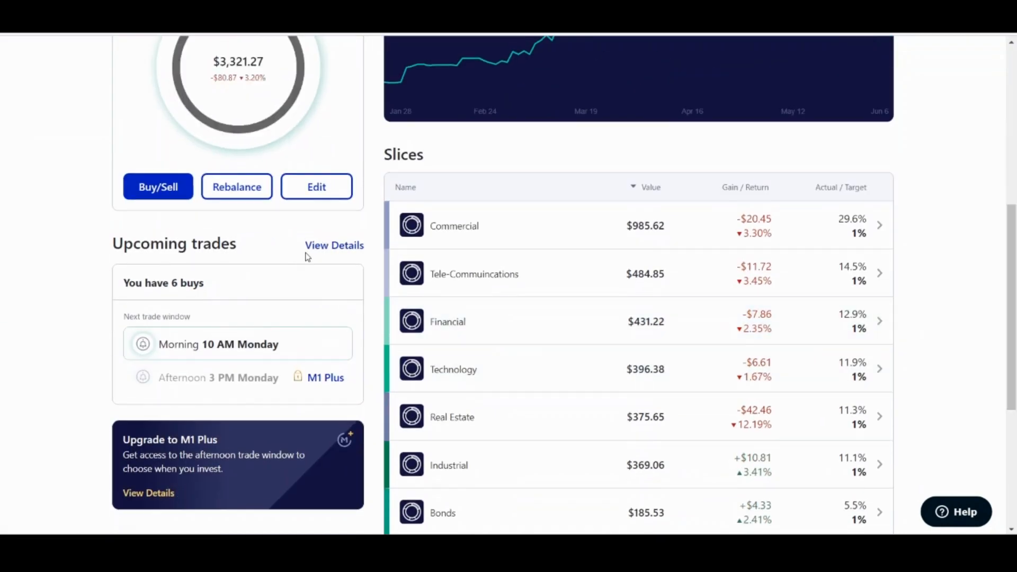
{"action": "left_click", "coordinate": [334, 246]}
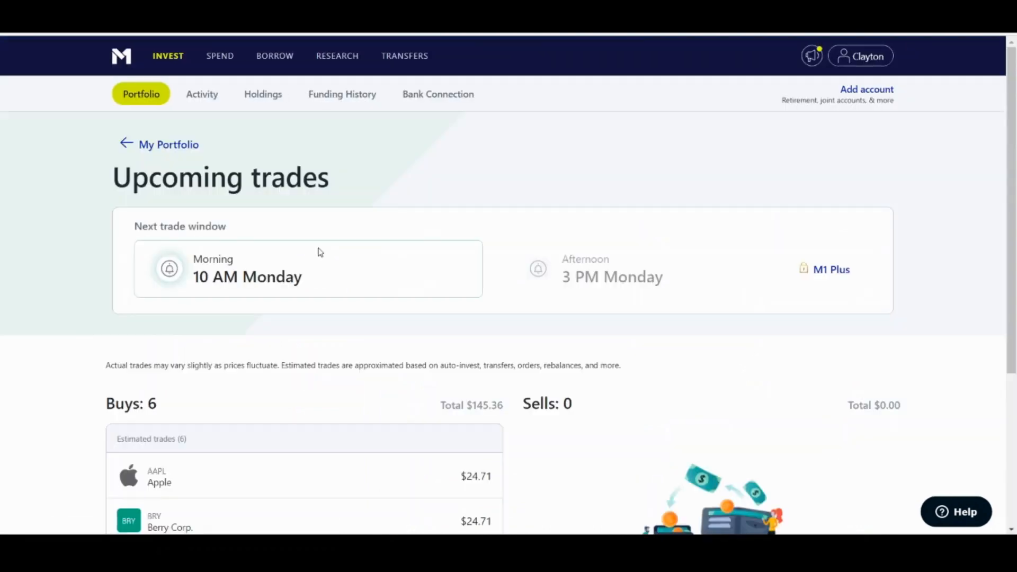
{"action": "scroll", "scroll_direction": "down", "scroll_amount": 3}
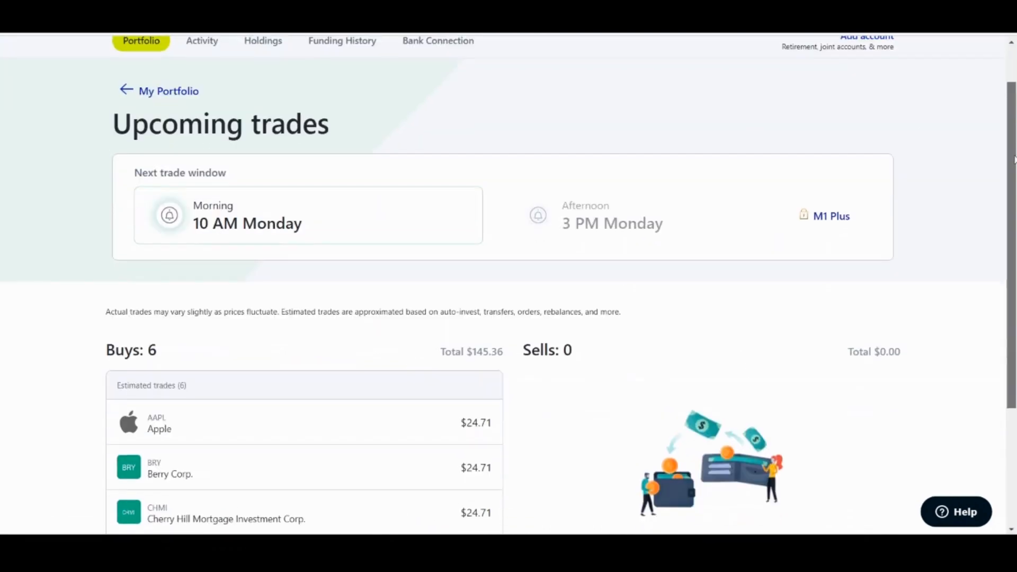
{"action": "scroll", "scroll_direction": "down", "scroll_amount": 3}
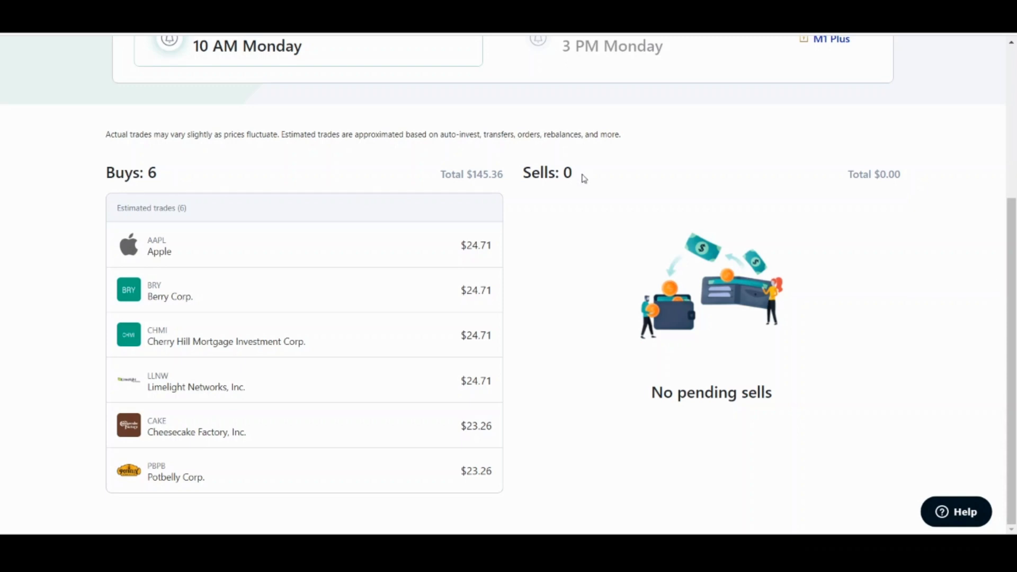
{"action": "mouse_move", "coordinate": [355, 190]}
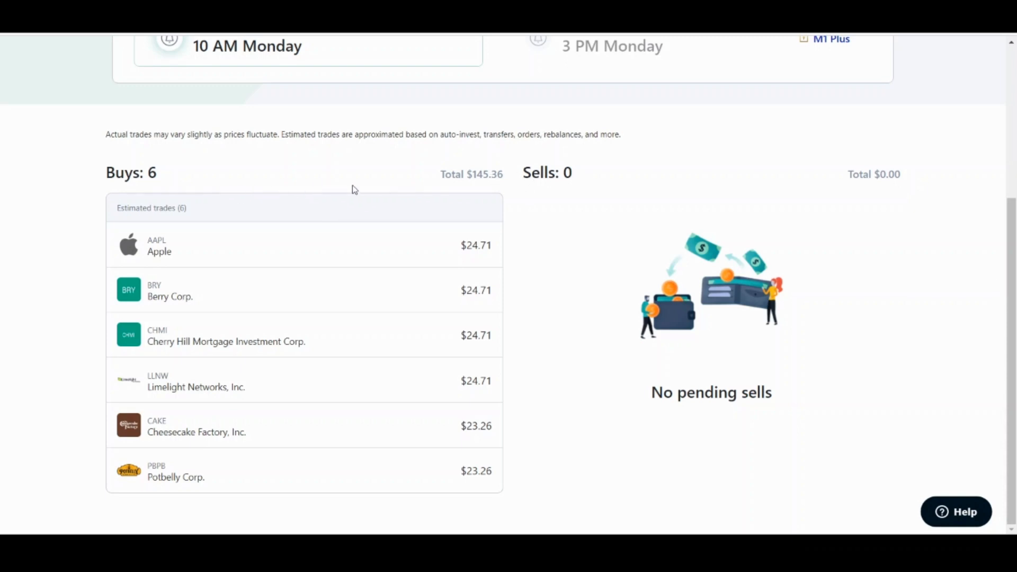
{"action": "mouse_move", "coordinate": [418, 202]}
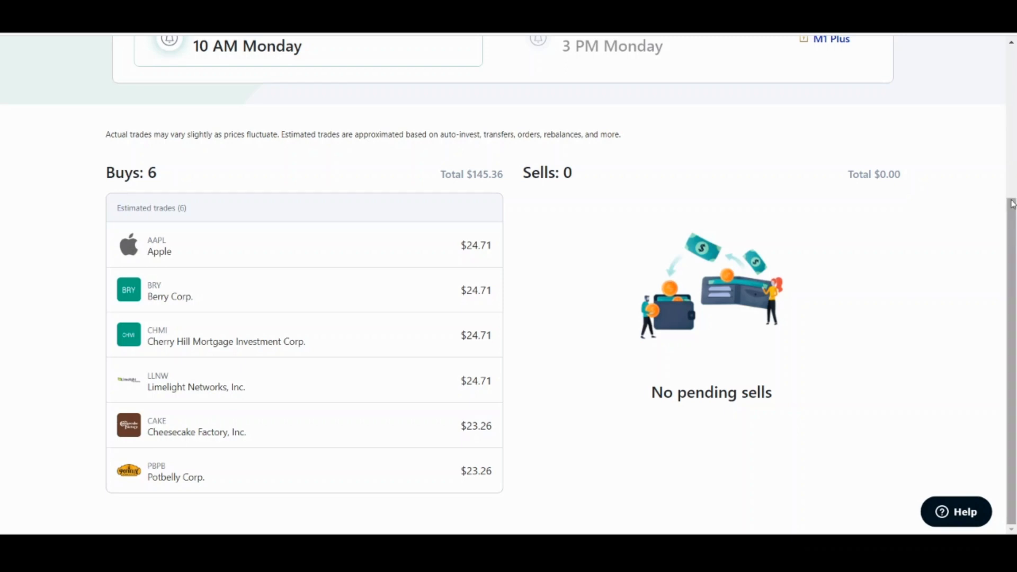
{"action": "scroll", "scroll_direction": "up", "scroll_amount": 3}
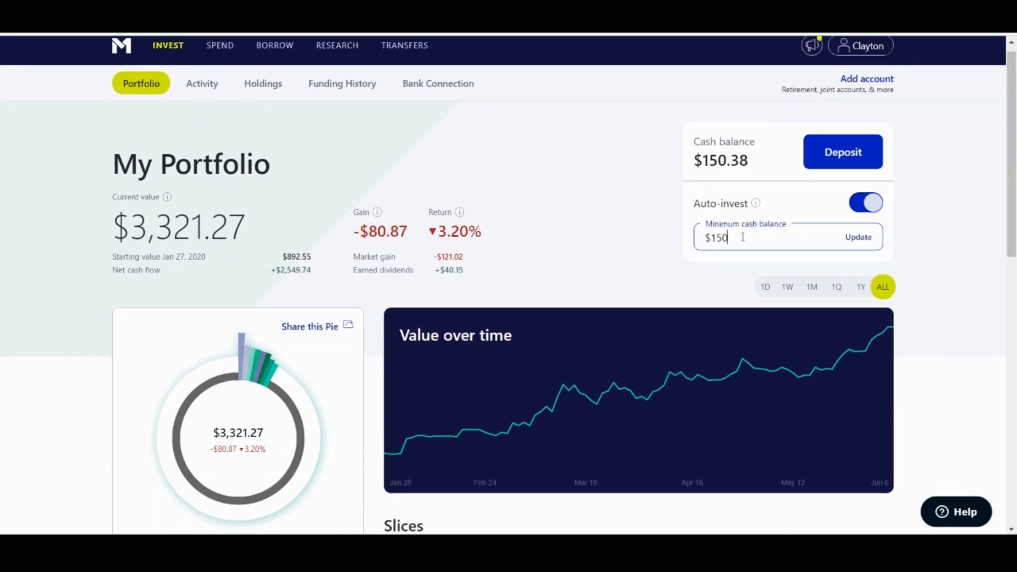
- Update the minimum cash balance to $150 and review slices showing YouTube Tutorial at 92%
{"action": "left_click", "coordinate": [859, 236]}
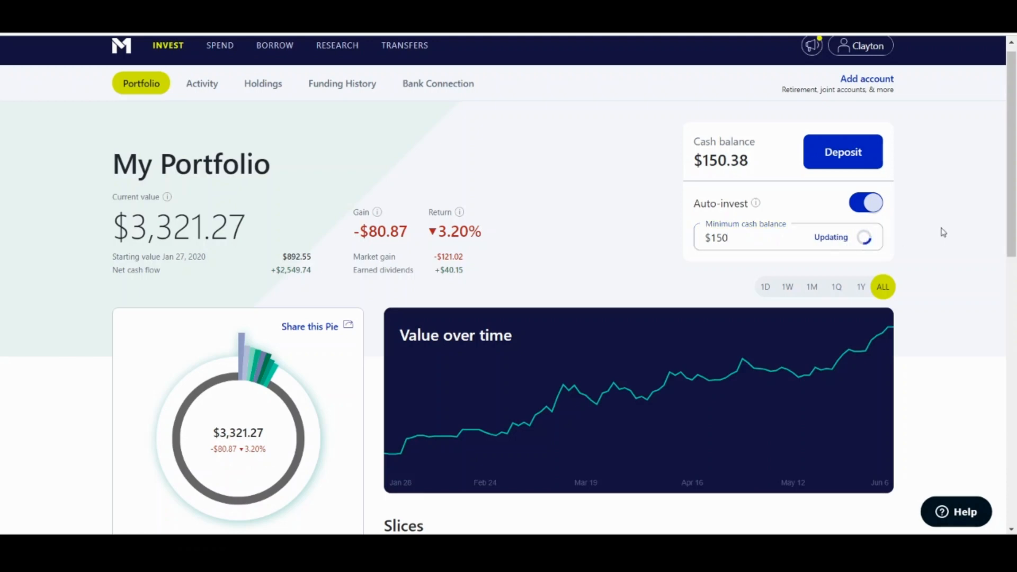
{"action": "scroll", "scroll_direction": "down", "scroll_amount": 3}
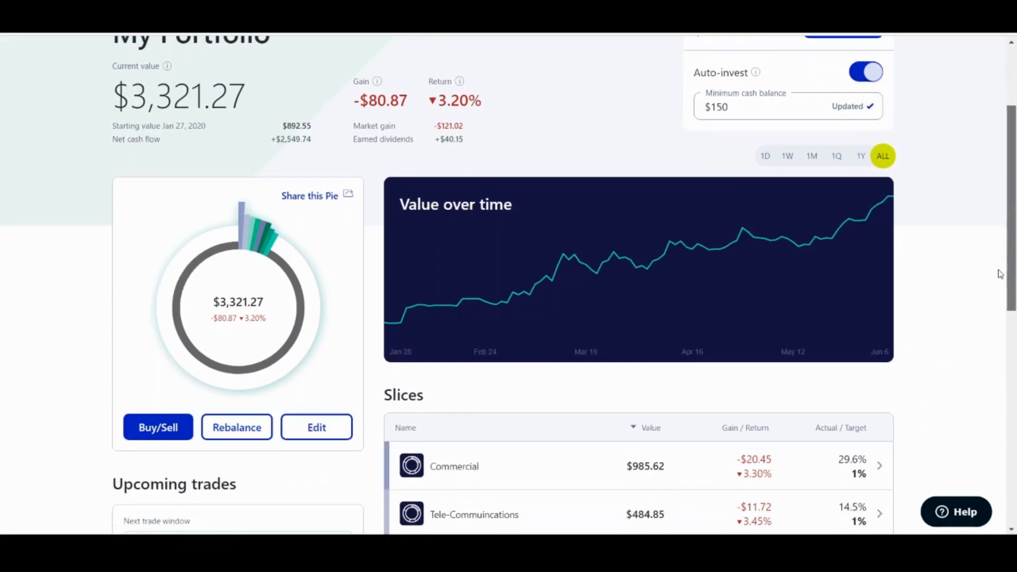
{"action": "scroll", "scroll_direction": "down", "scroll_amount": 3}
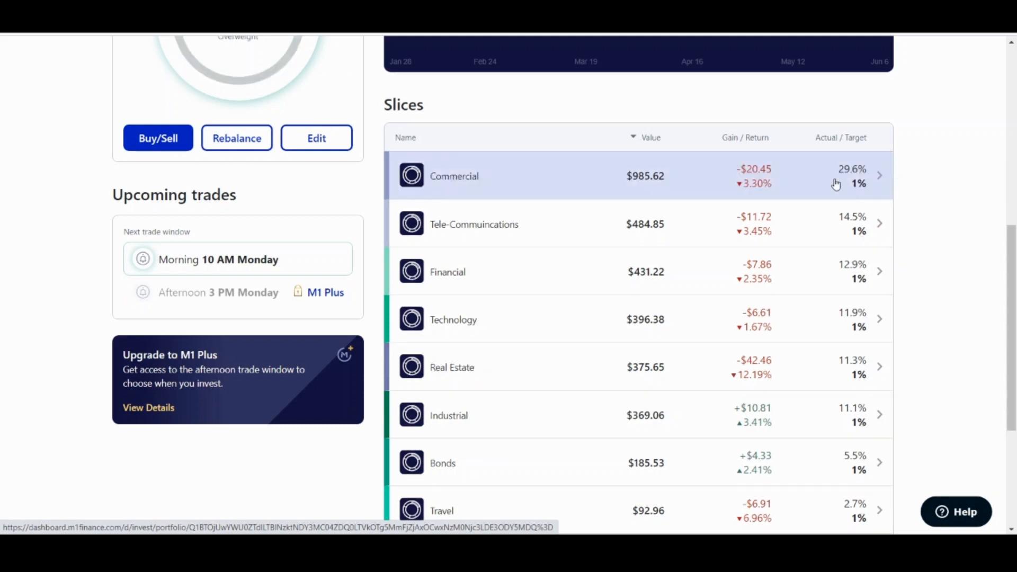
{"action": "mouse_move", "coordinate": [860, 186]}
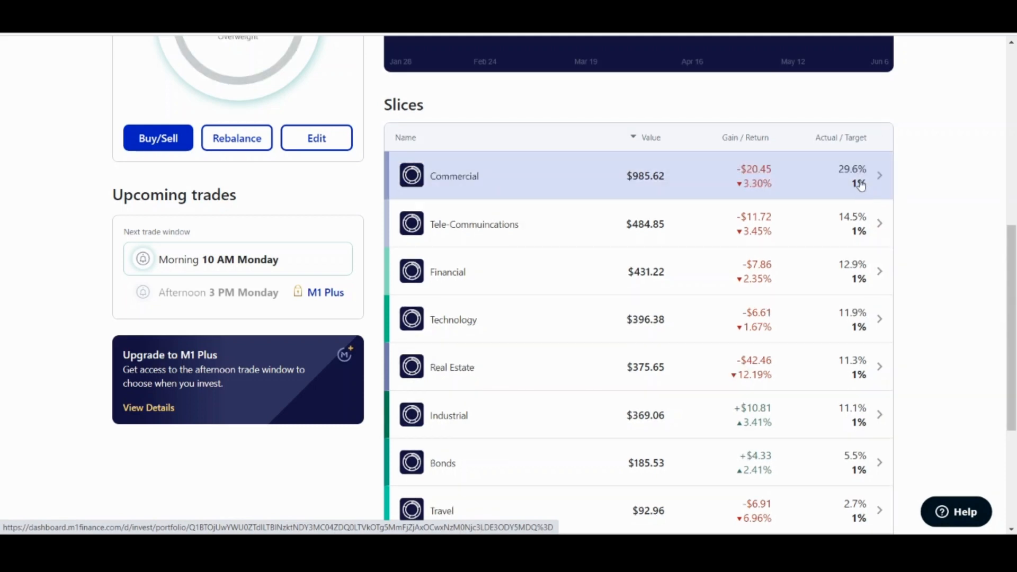
{"action": "mouse_move", "coordinate": [862, 199]}
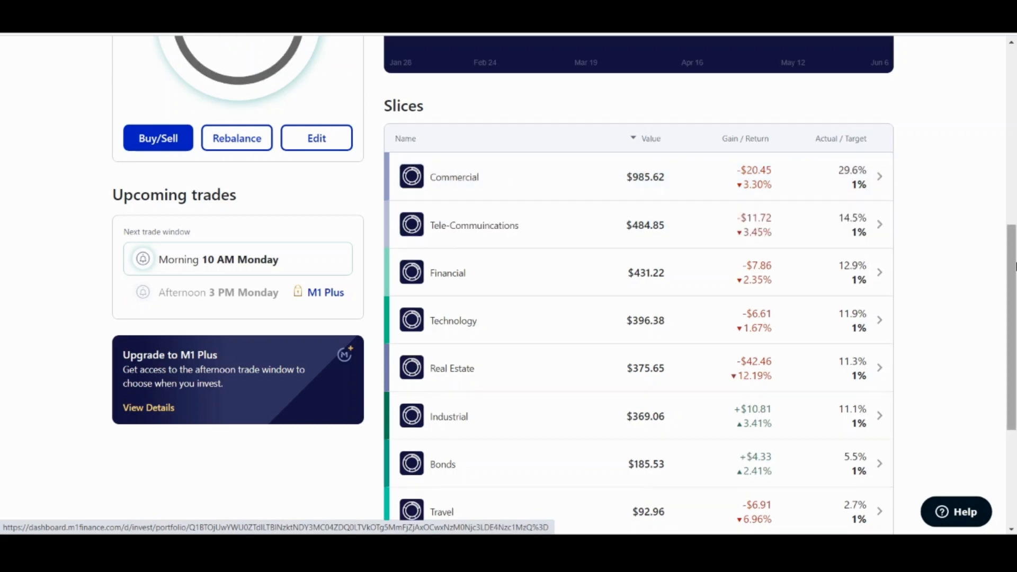
{"action": "scroll", "scroll_direction": "down", "scroll_amount": 3}
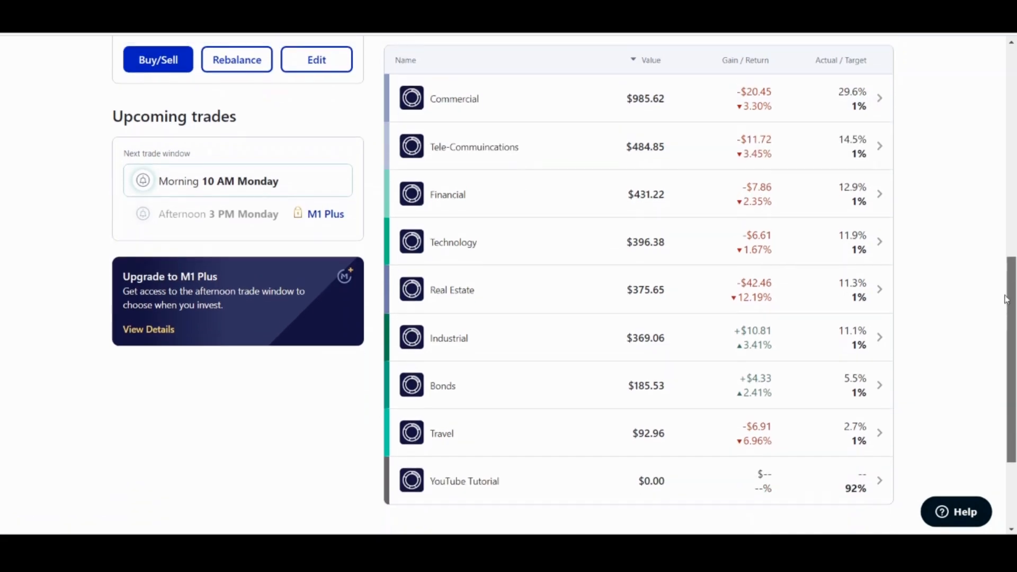
{"action": "scroll", "scroll_direction": "up", "scroll_amount": 3}
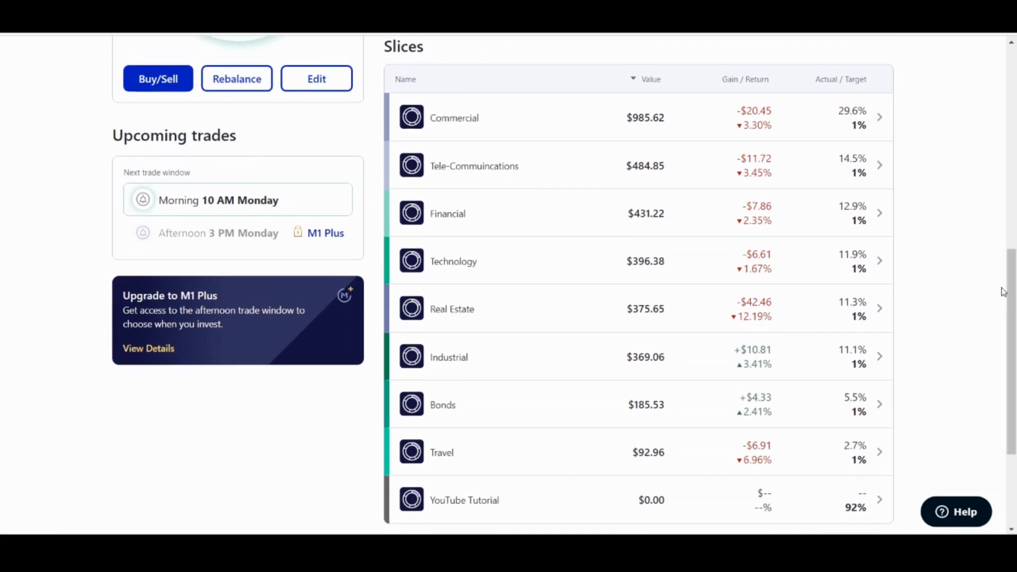
{"action": "mouse_move", "coordinate": [837, 133]}
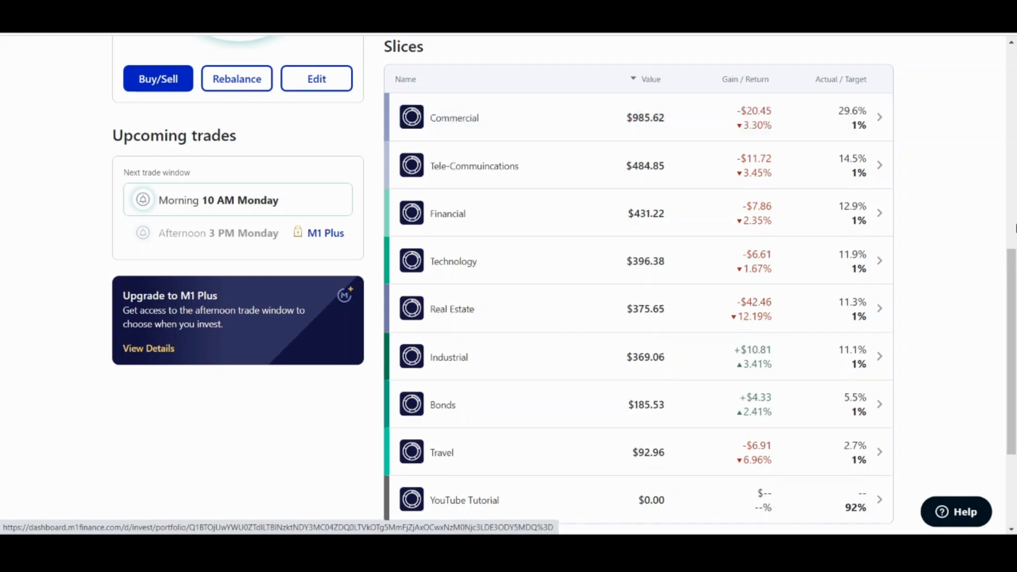
{"action": "scroll", "scroll_direction": "up", "scroll_amount": 3}
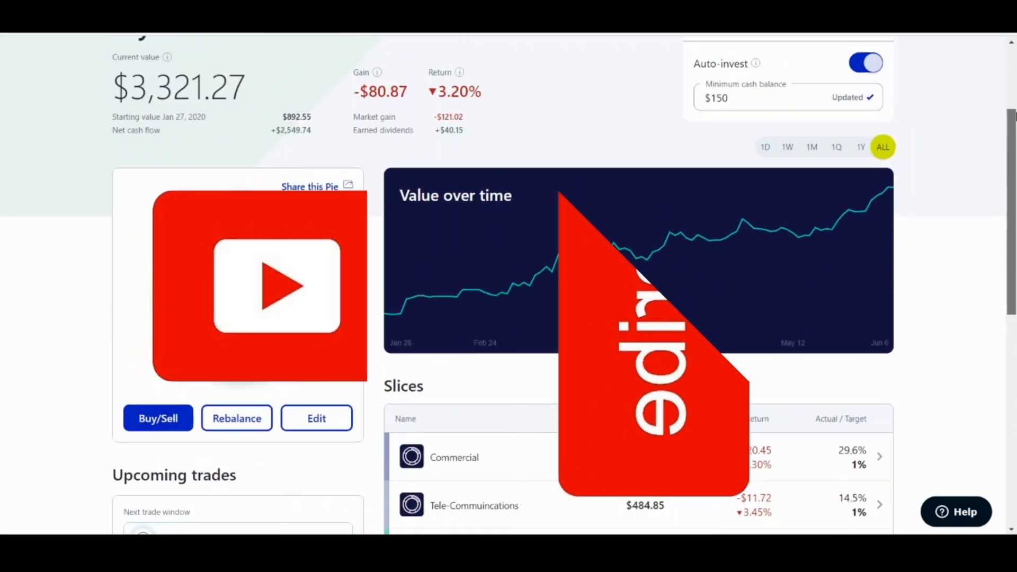
{"action": "scroll", "scroll_direction": "up", "scroll_amount": 3}
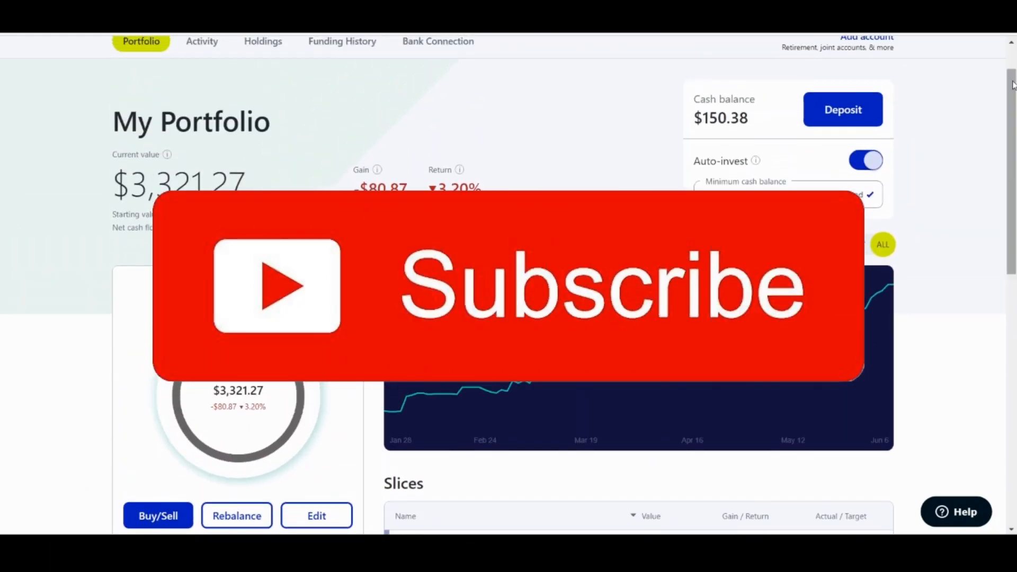